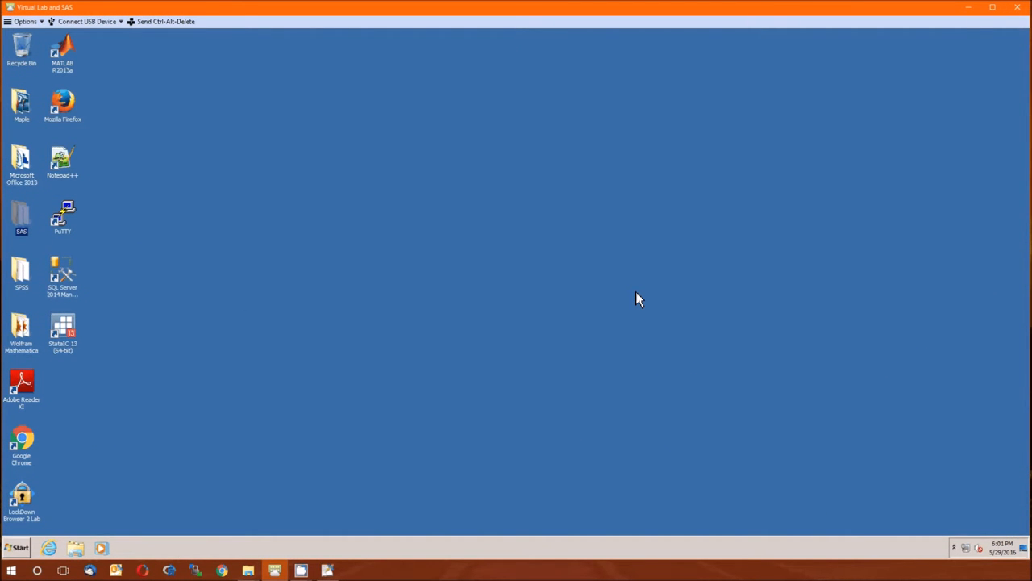
# - Launch SAS 9.4 from the SAS programs folder and dismiss the startup notice
pyautogui.doubleClick(21, 213)
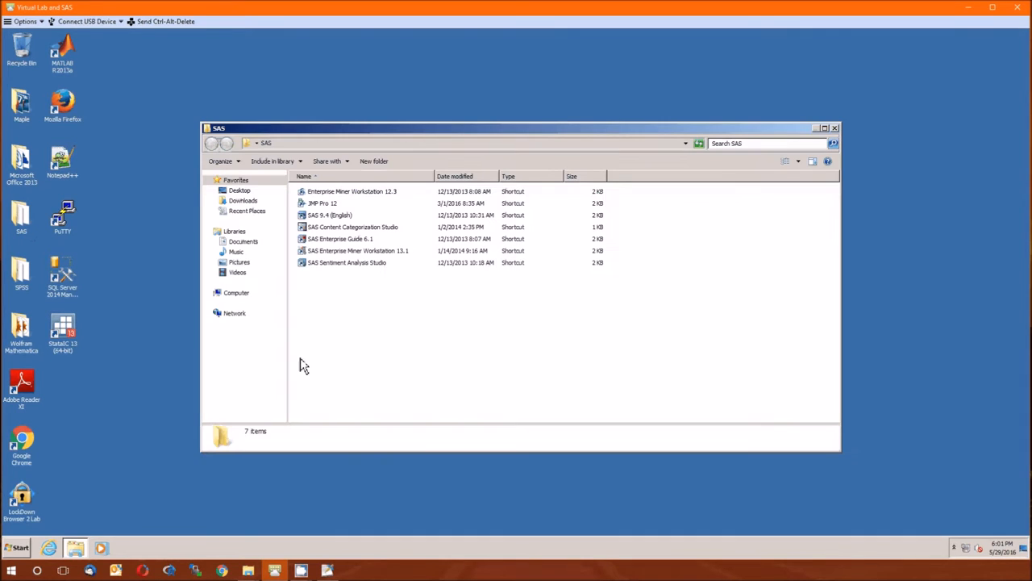
pyautogui.doubleClick(330, 214)
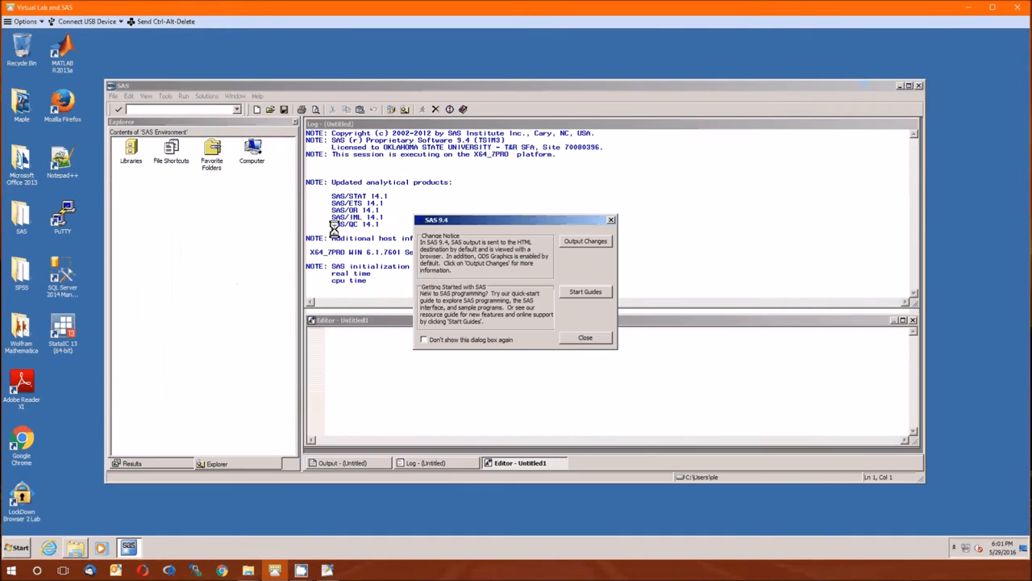
pyautogui.click(586, 337)
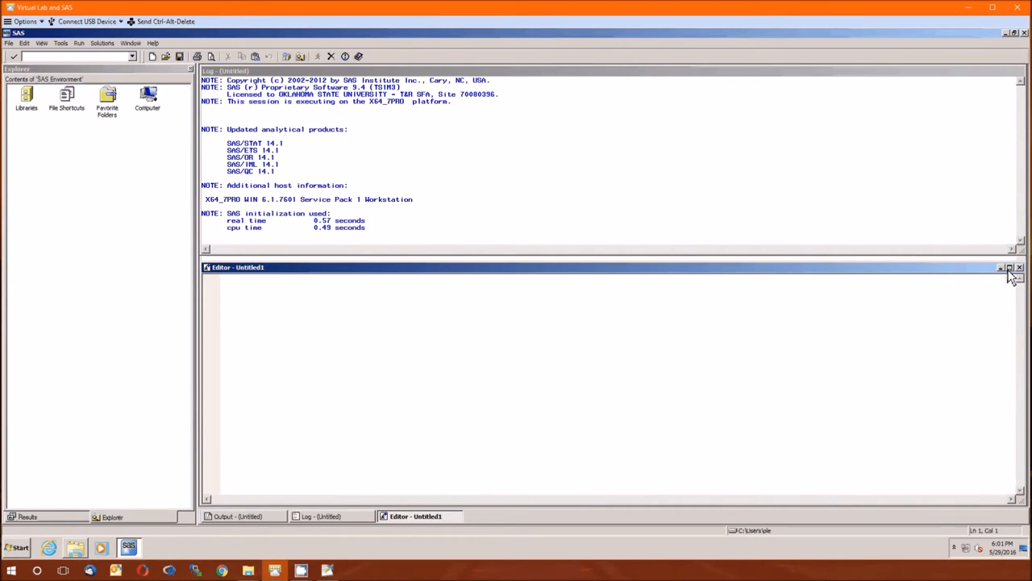
pyautogui.moveTo(842, 378)
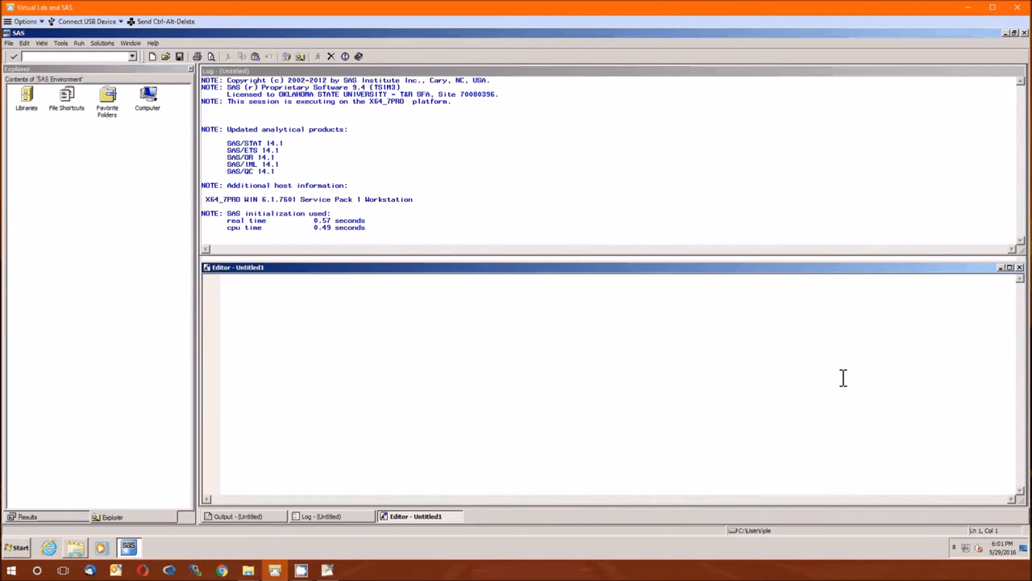
pyautogui.moveTo(690, 280)
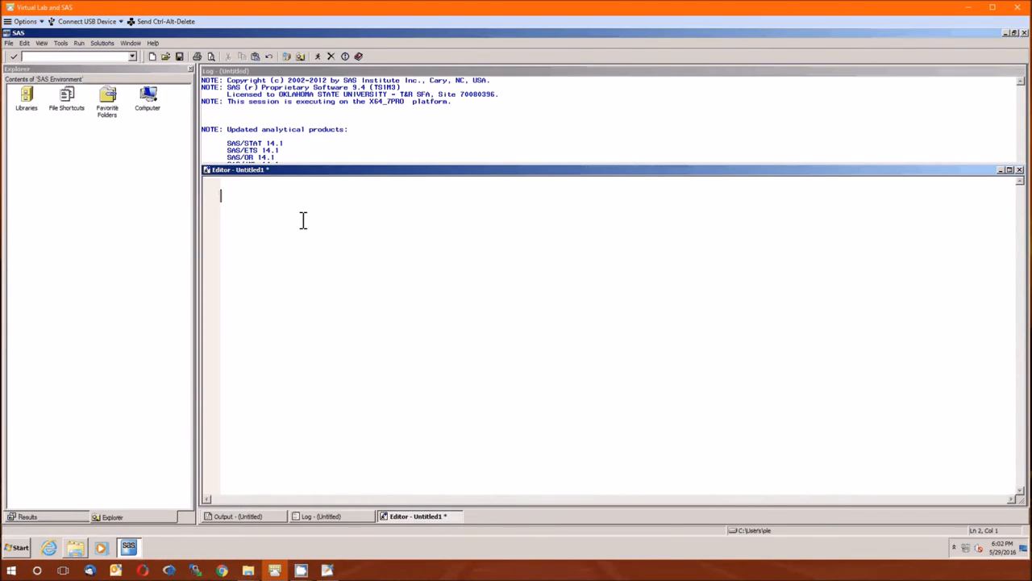
# - Write the DATA meat step and PROC GLM data=meat with its RUN statement
pyautogui.write('DATA meat;')
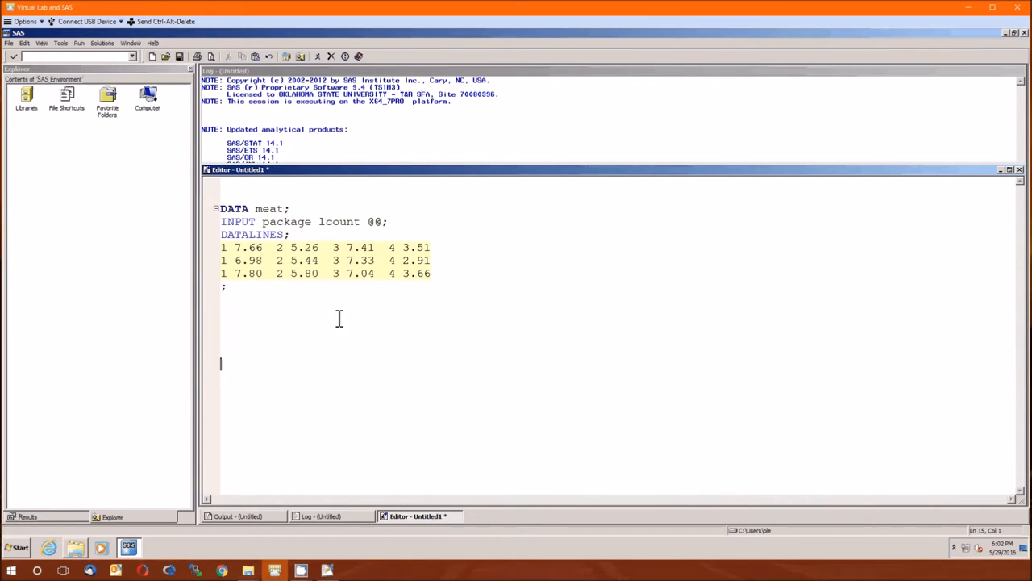
pyautogui.moveTo(442, 377)
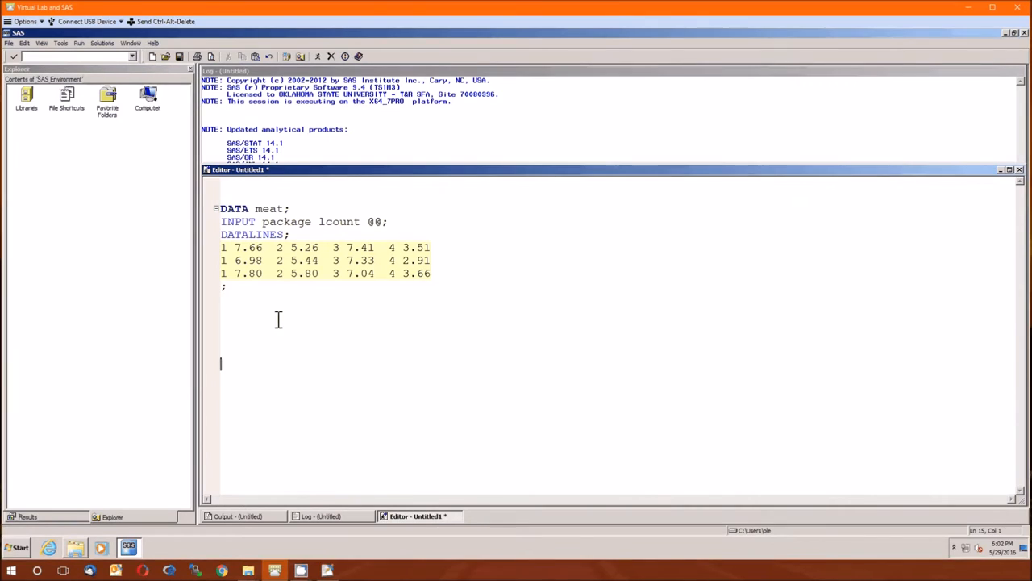
pyautogui.write('PROC GLM data=meat;')
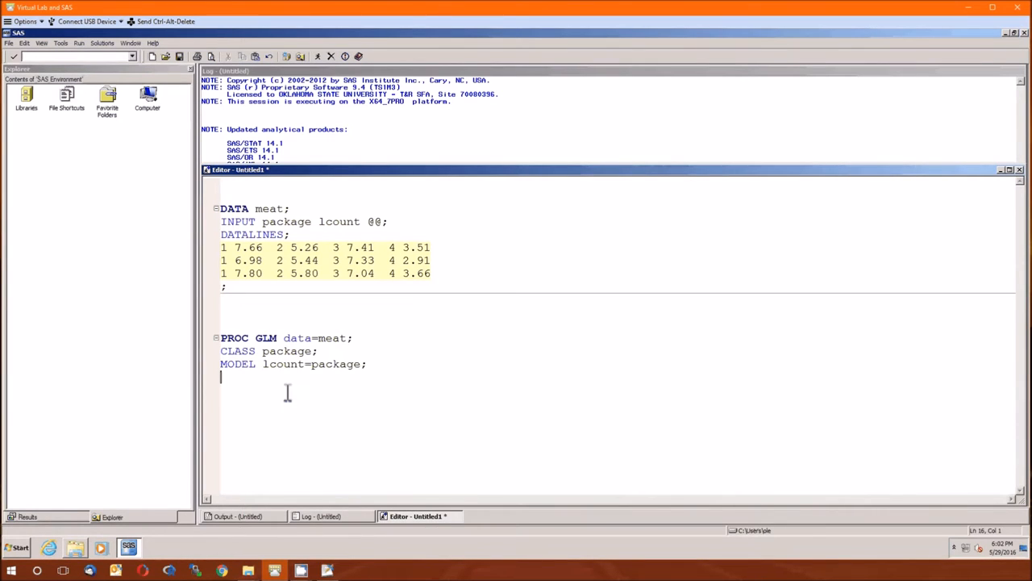
pyautogui.write('RU')
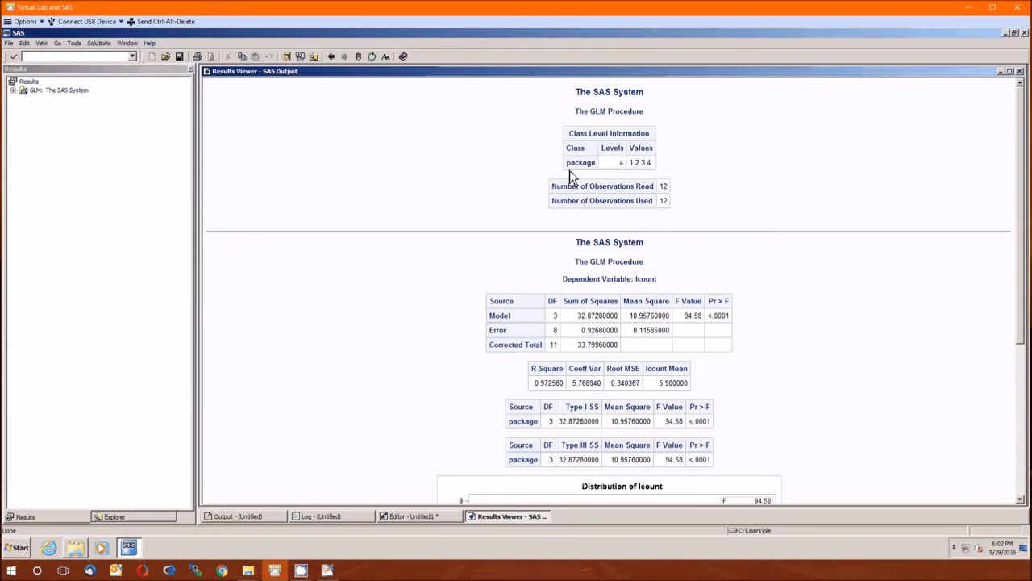
pyautogui.moveTo(600, 176)
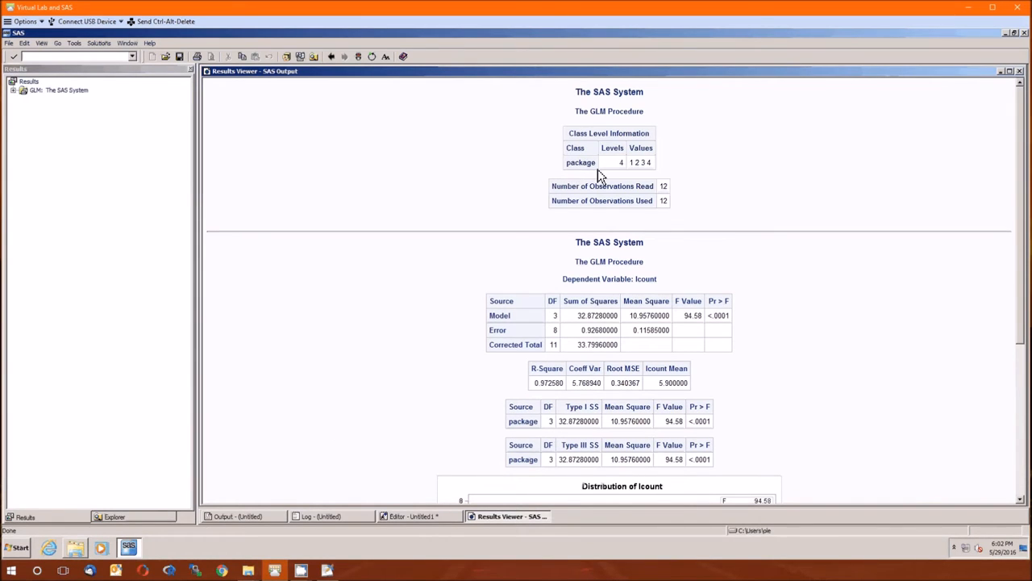
pyautogui.moveTo(642, 174)
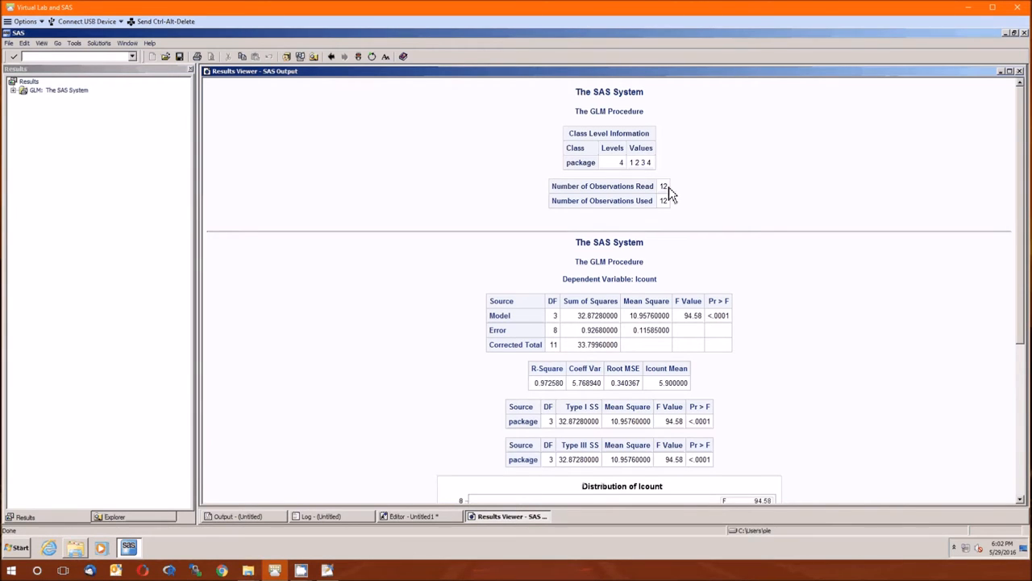
# - Scroll the GLM output down past the ANOVA tables to the lcount box plots
pyautogui.scroll(-3)
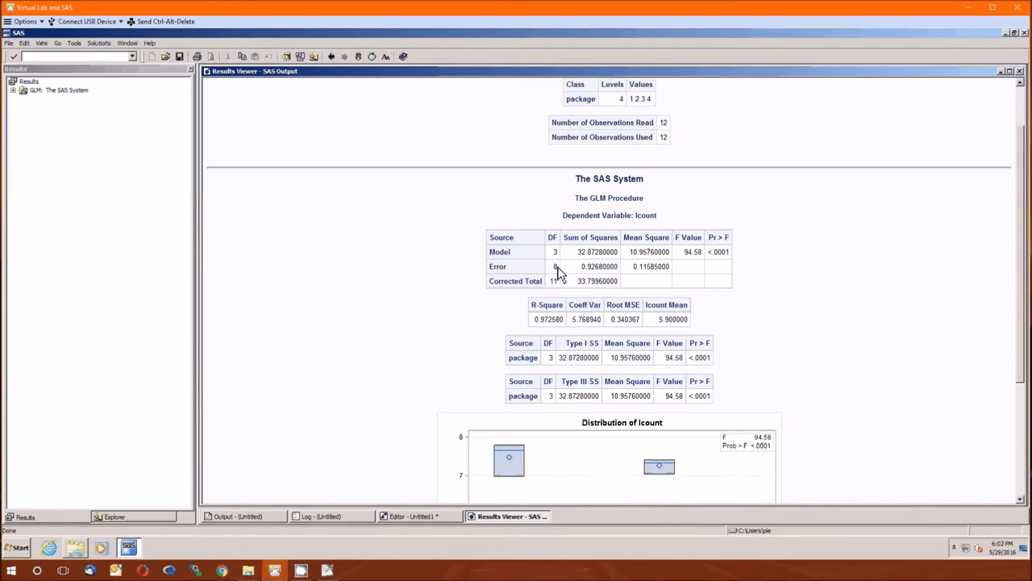
pyautogui.moveTo(681, 289)
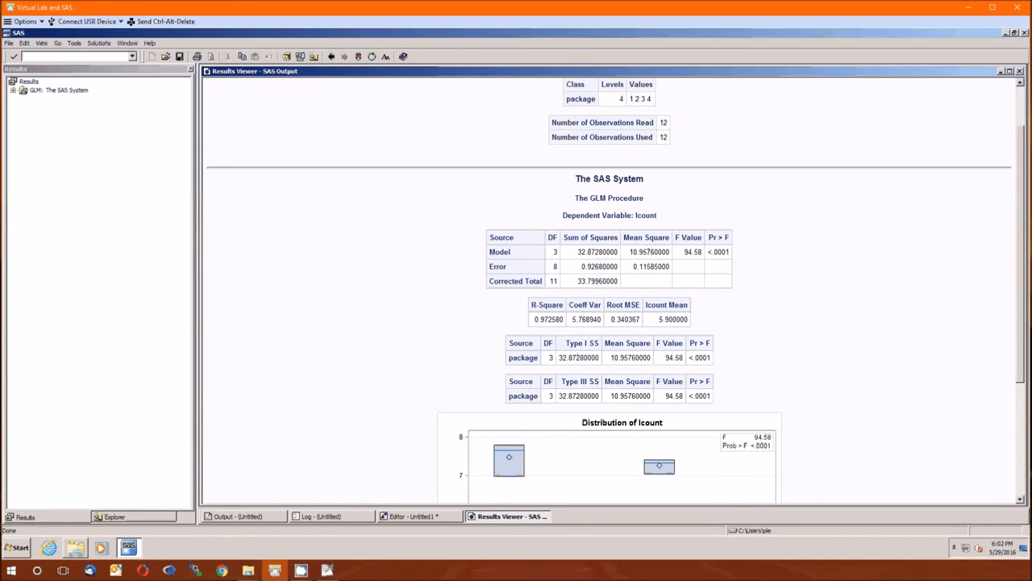
pyautogui.moveTo(655, 262)
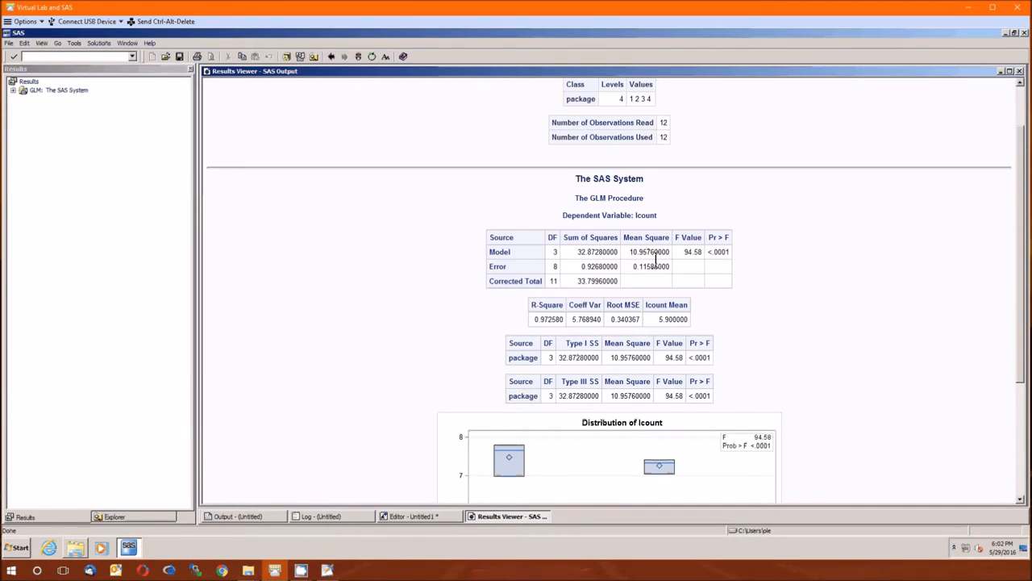
pyautogui.scroll(-3)
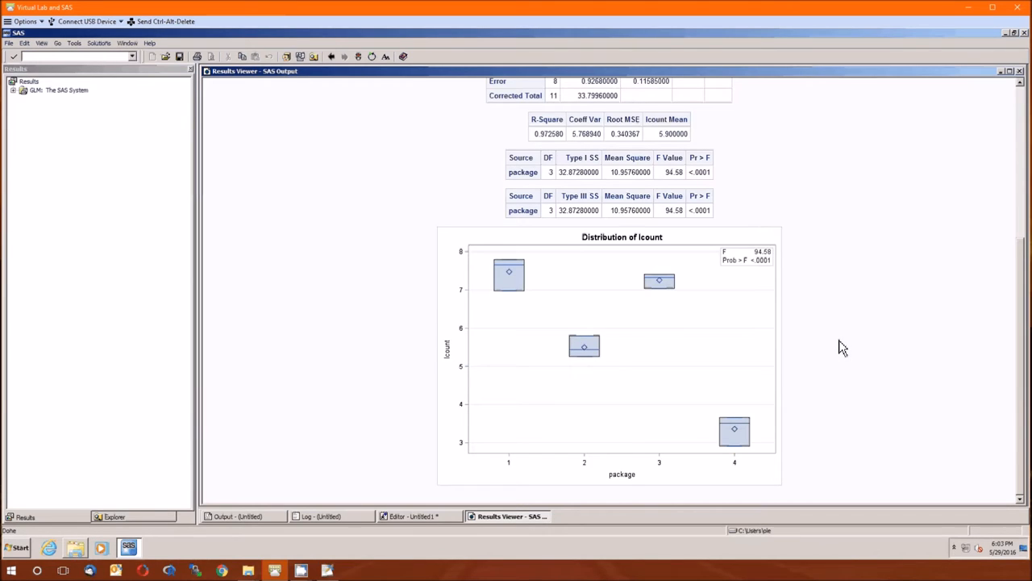
pyautogui.moveTo(949, 142)
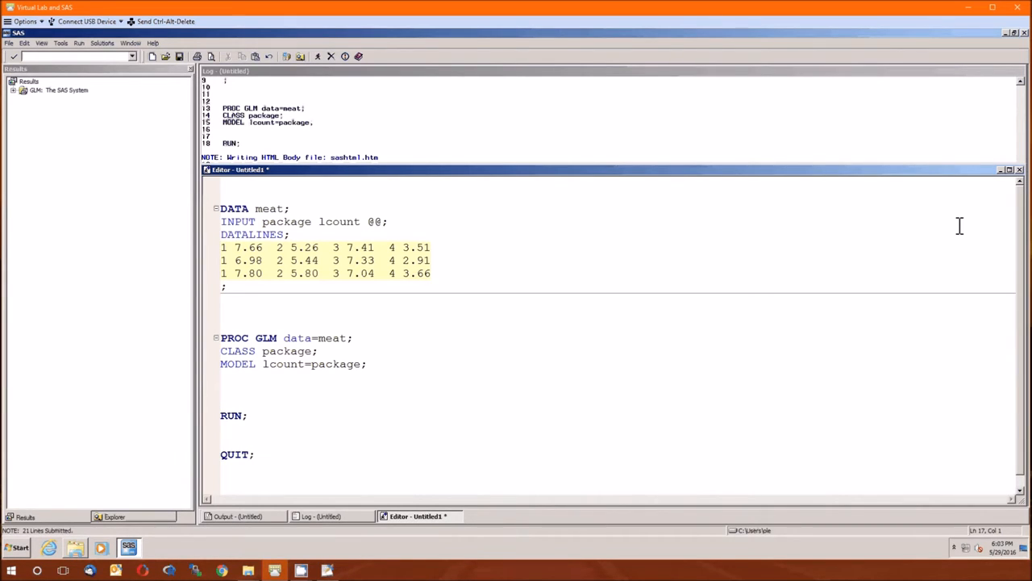
# - Add a MEANS package / HOVTEST=levene statement to the GLM step
pyautogui.write('MEANS')
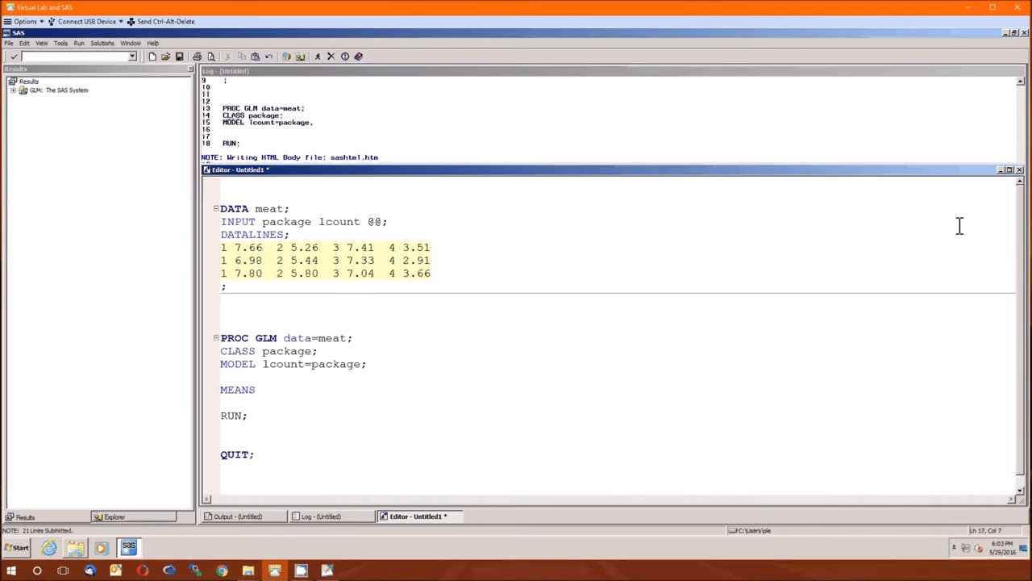
pyautogui.write('package')
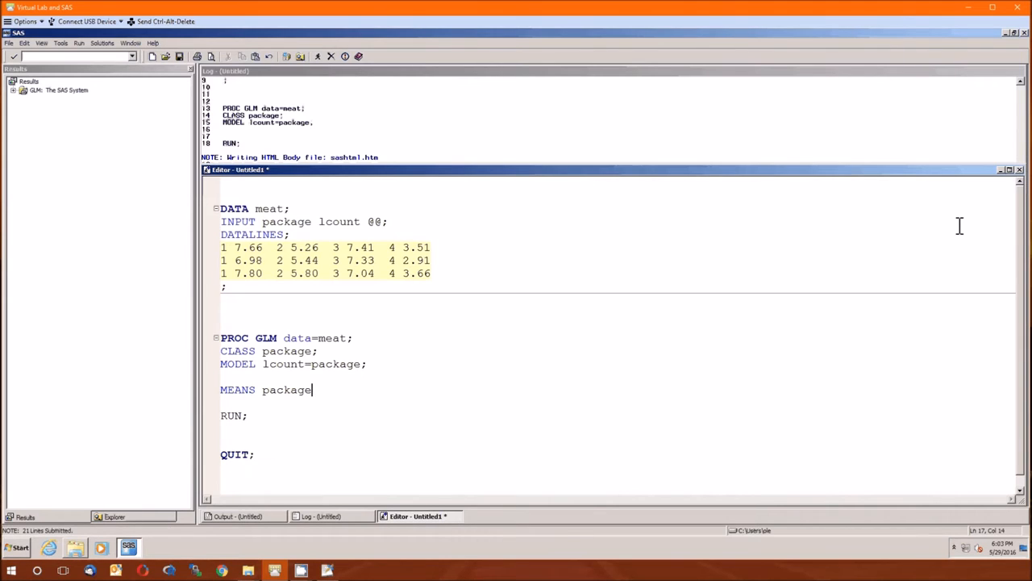
pyautogui.write('/')
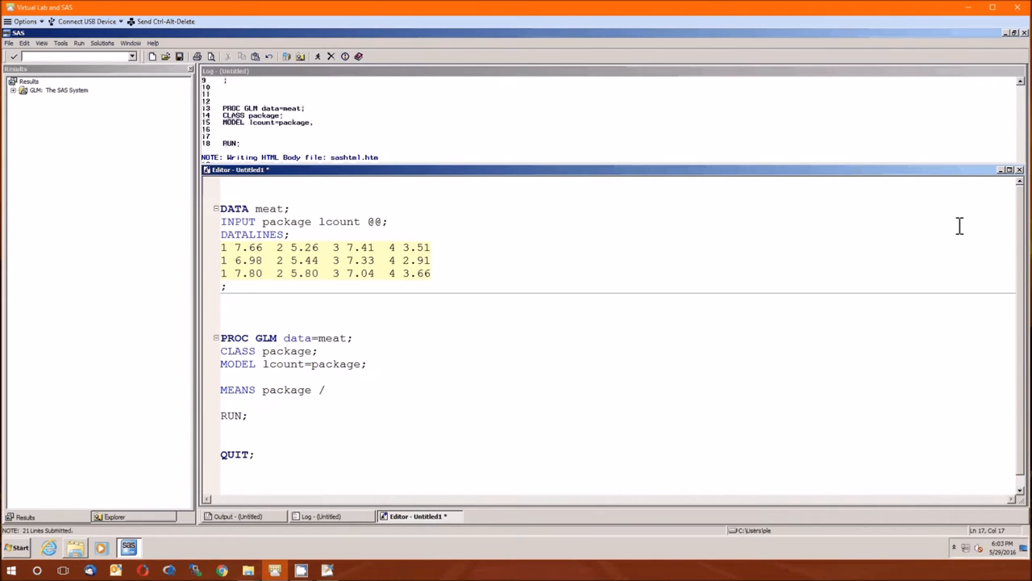
pyautogui.write('HOVTEST')
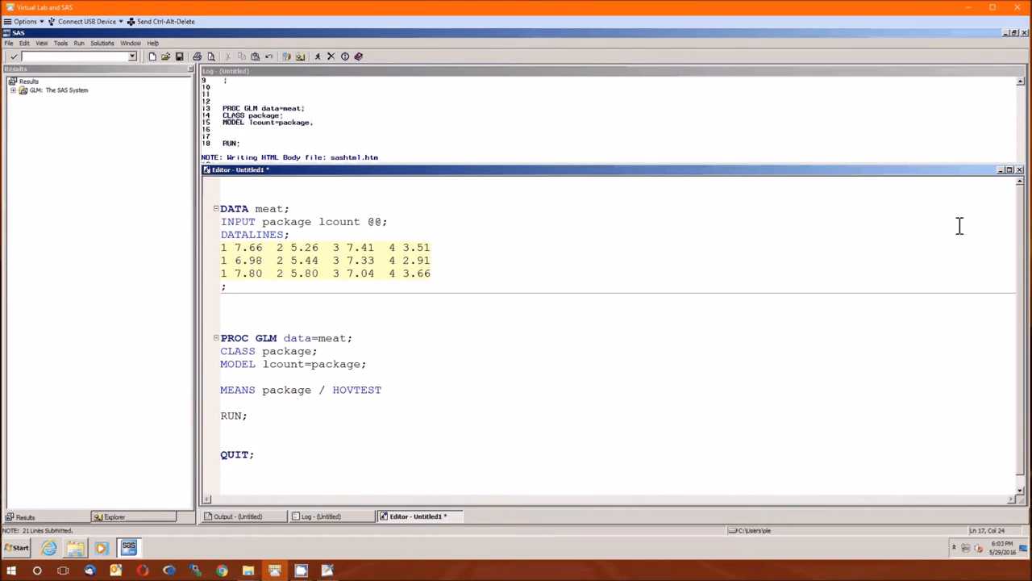
pyautogui.write('=levene ;')
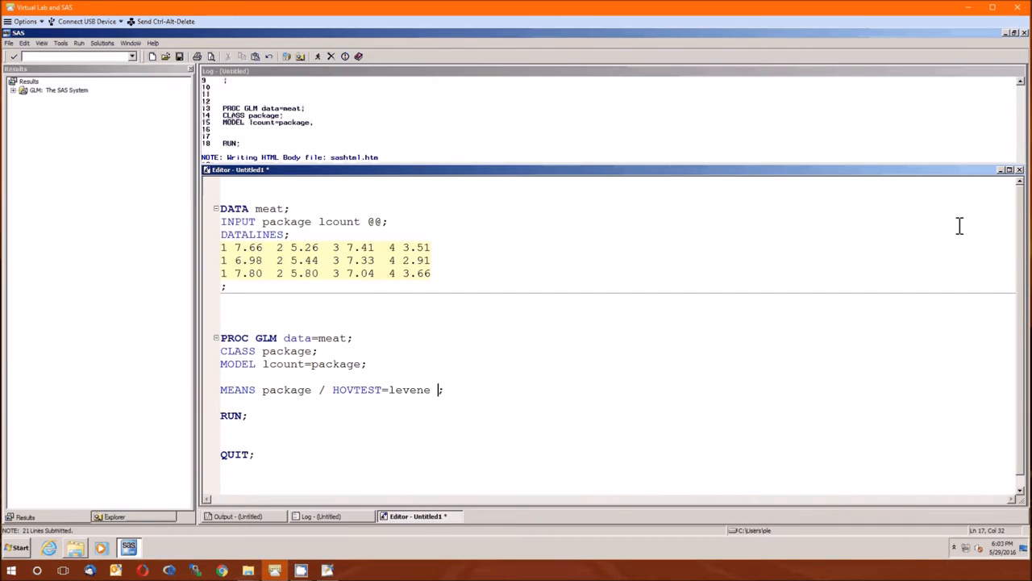
# - Remove the HOVTEST option and request LSD comparisons after the slash instead
pyautogui.press('BackSpace')
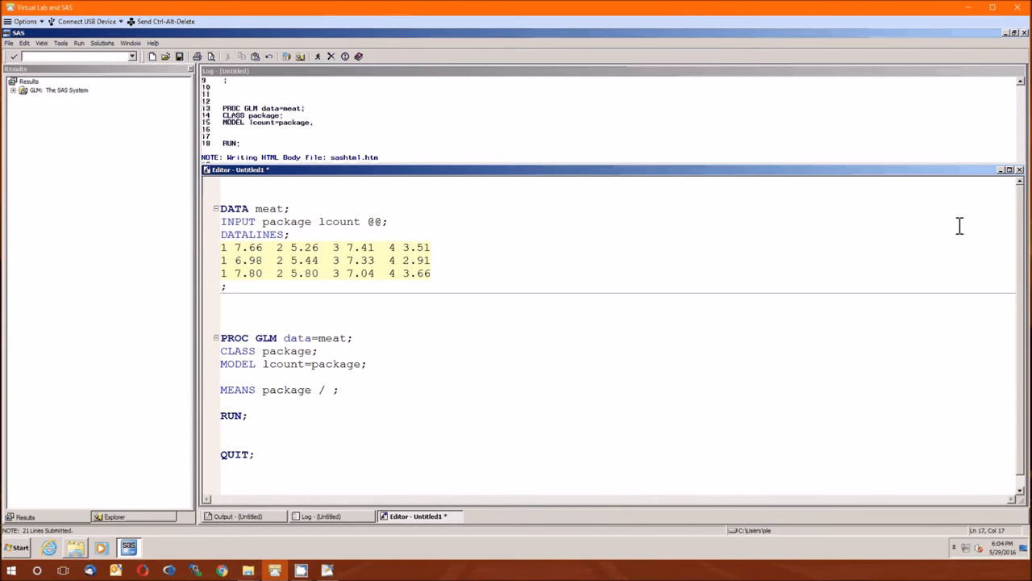
pyautogui.click(332, 388)
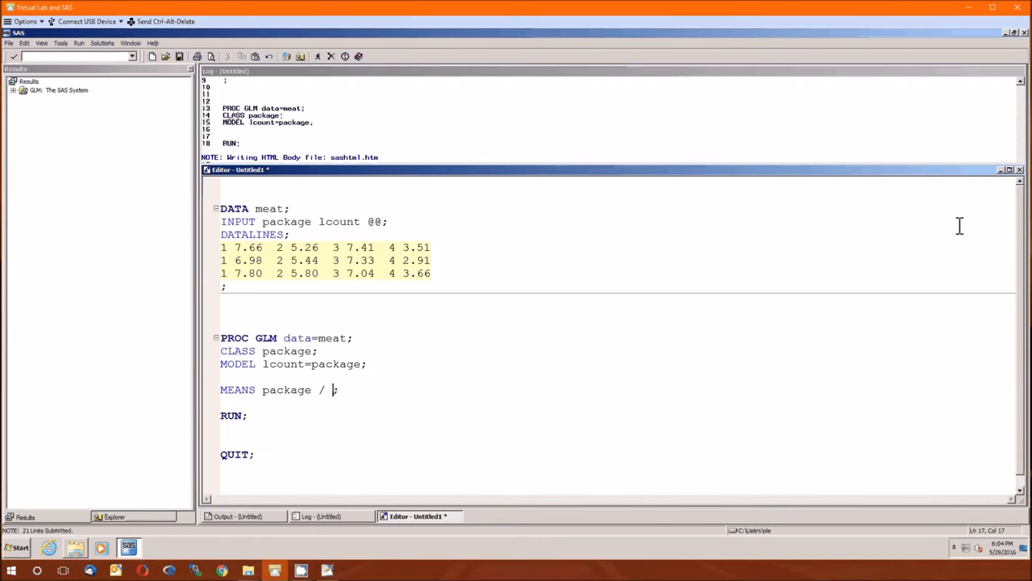
pyautogui.write('LSD')
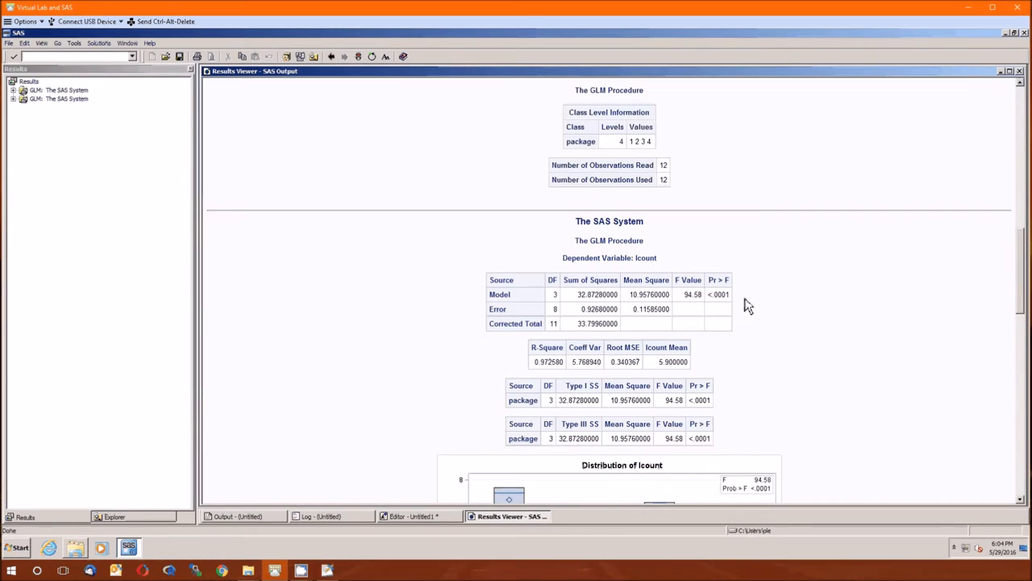
pyautogui.scroll(-3)
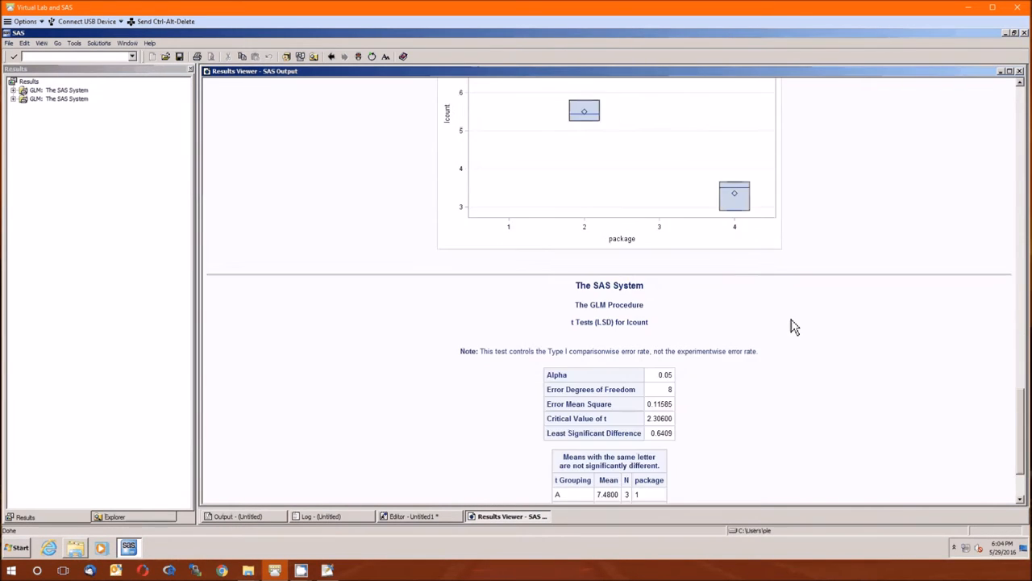
pyautogui.scroll(-3)
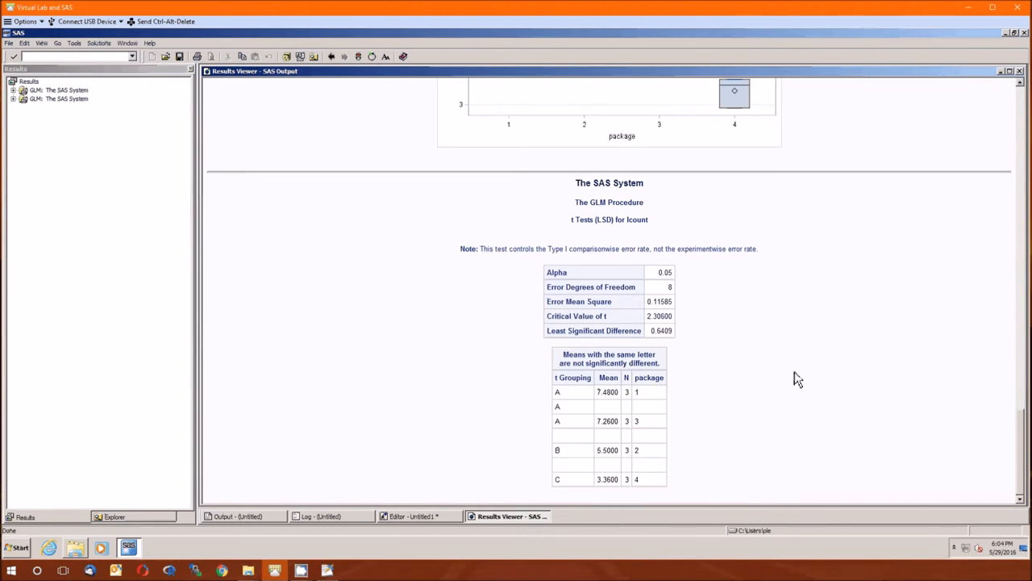
pyautogui.moveTo(788, 379)
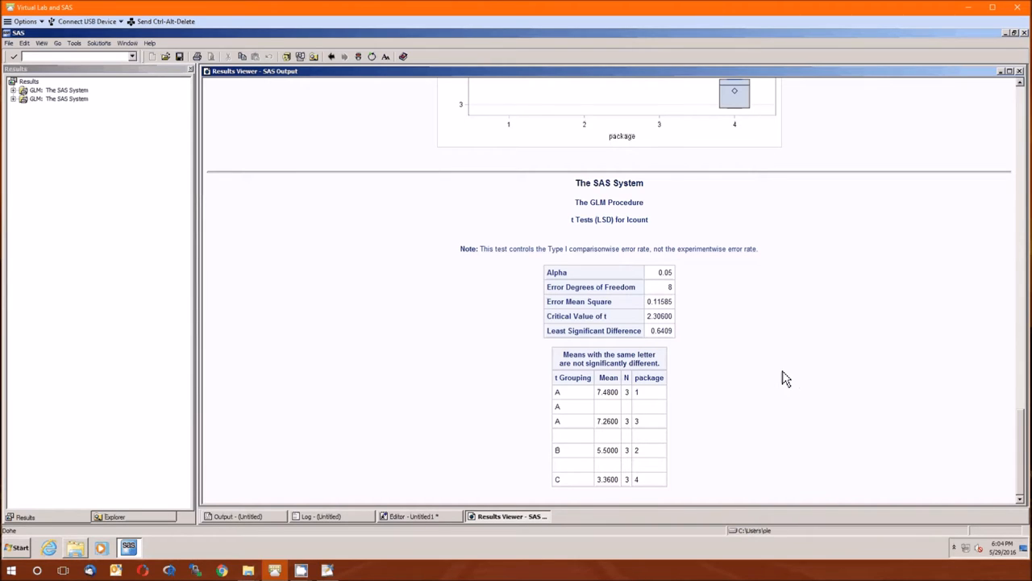
pyautogui.moveTo(681, 277)
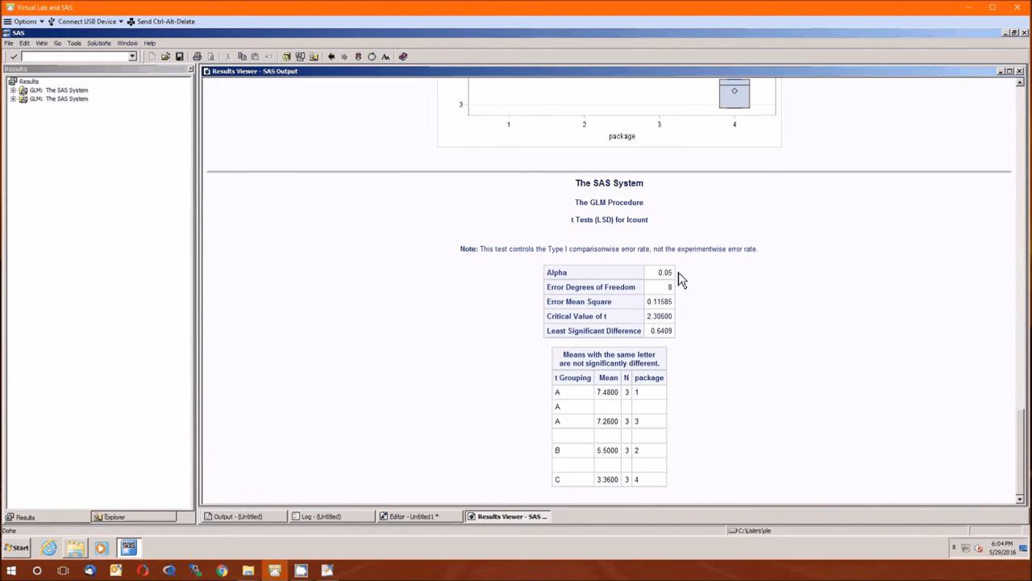
pyautogui.moveTo(684, 297)
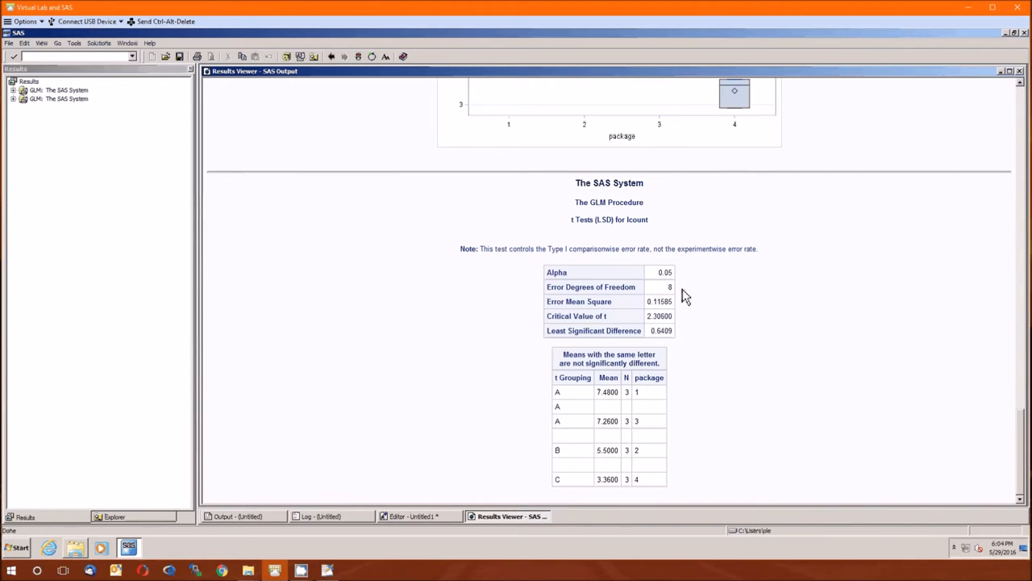
pyautogui.moveTo(684, 309)
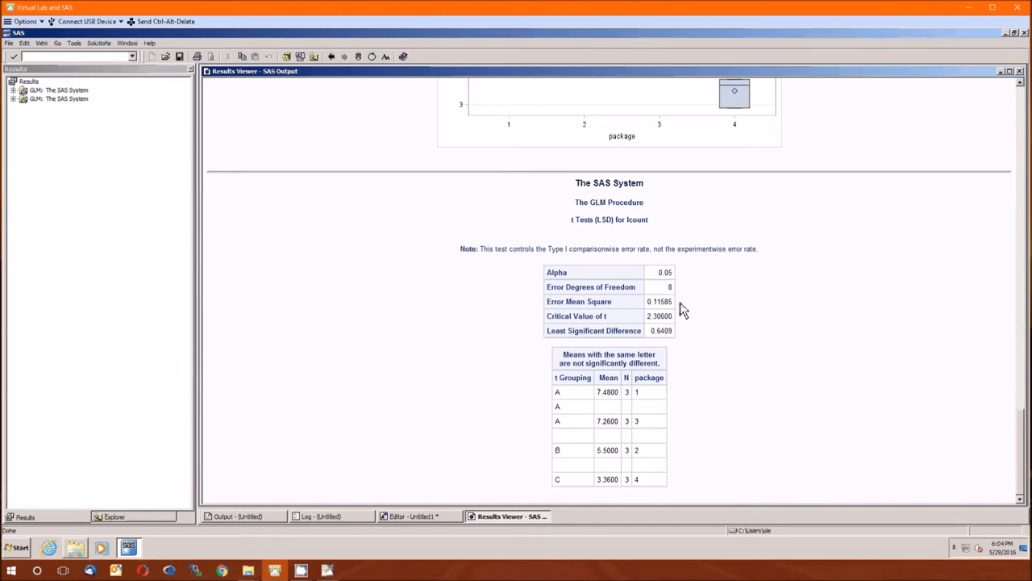
pyautogui.moveTo(680, 313)
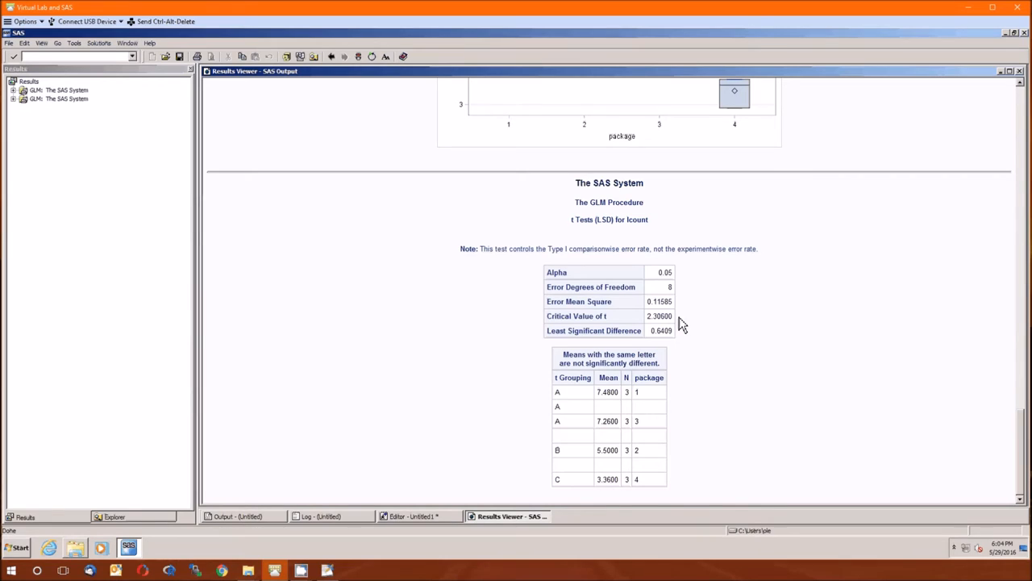
pyautogui.moveTo(681, 282)
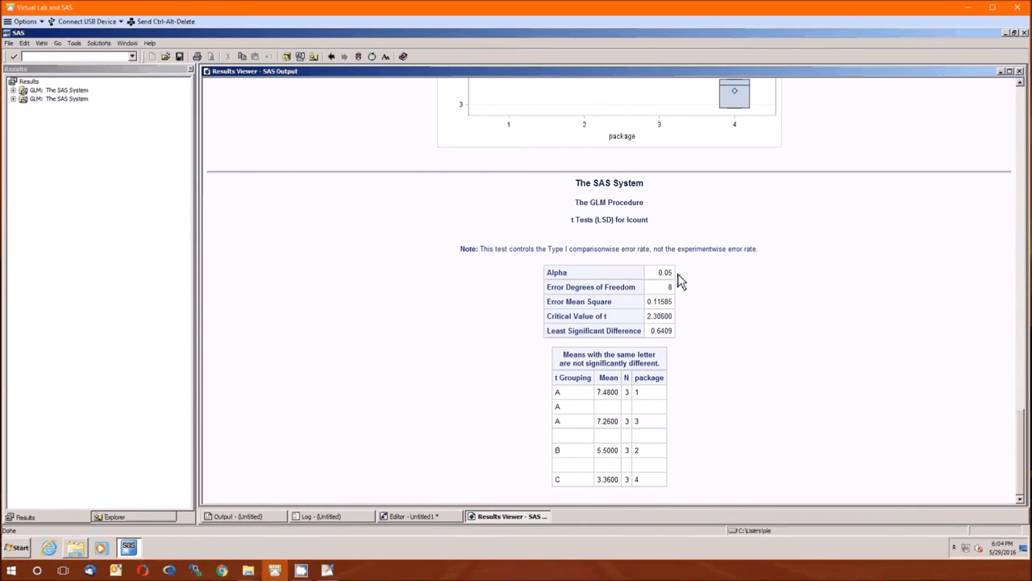
pyautogui.moveTo(680, 324)
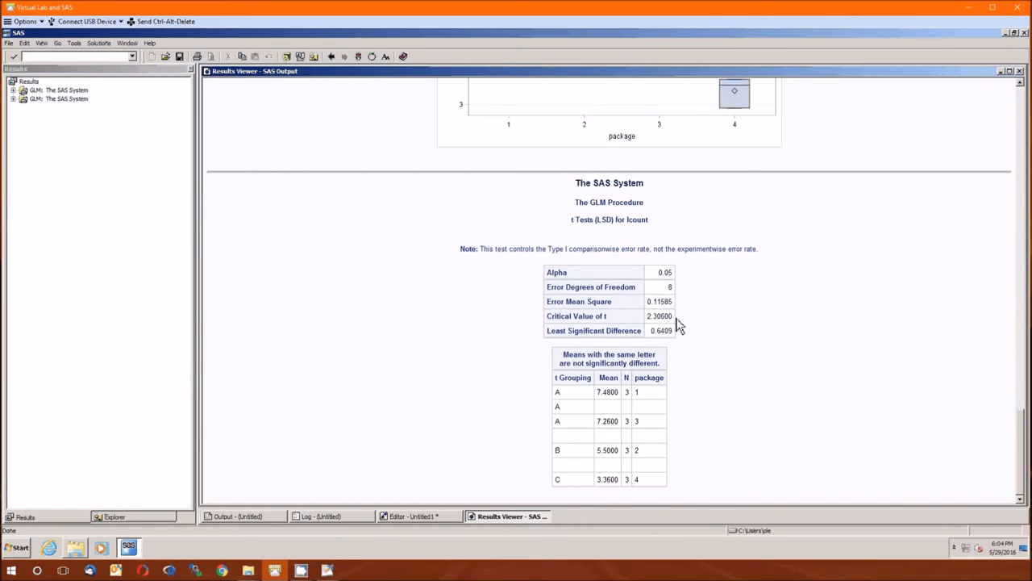
pyautogui.moveTo(681, 342)
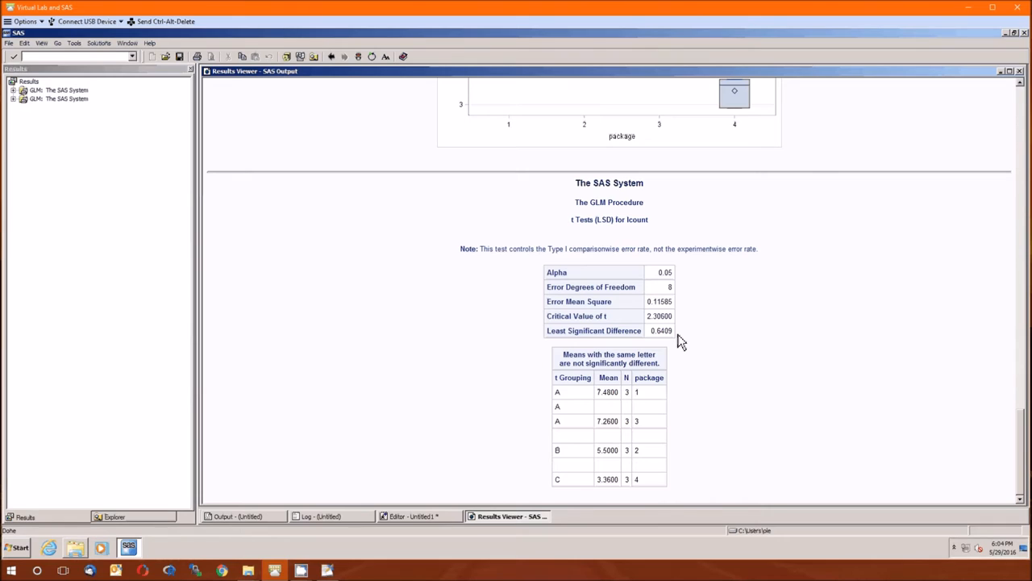
pyautogui.moveTo(669, 500)
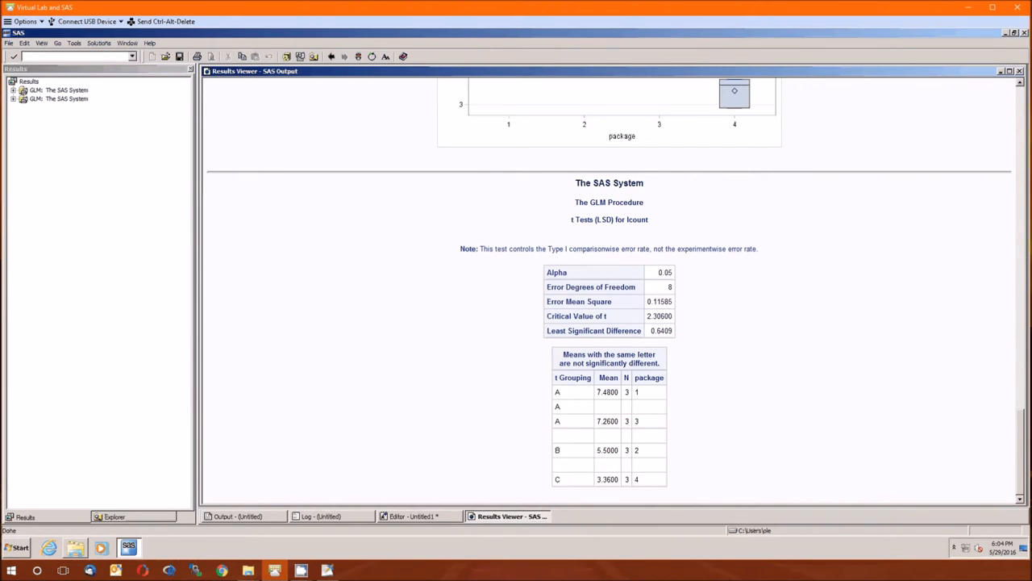
pyautogui.moveTo(506, 439)
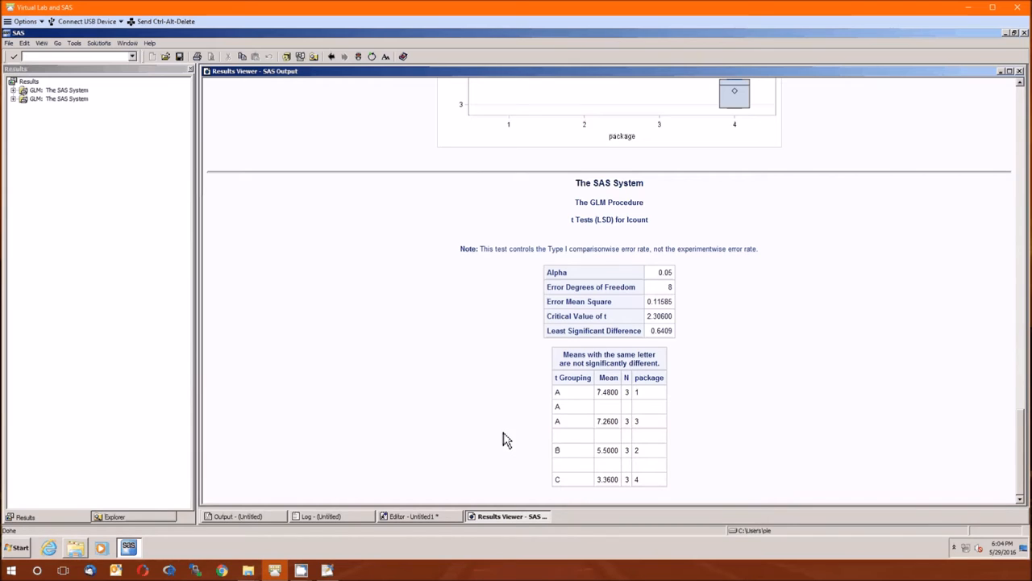
pyautogui.moveTo(668, 381)
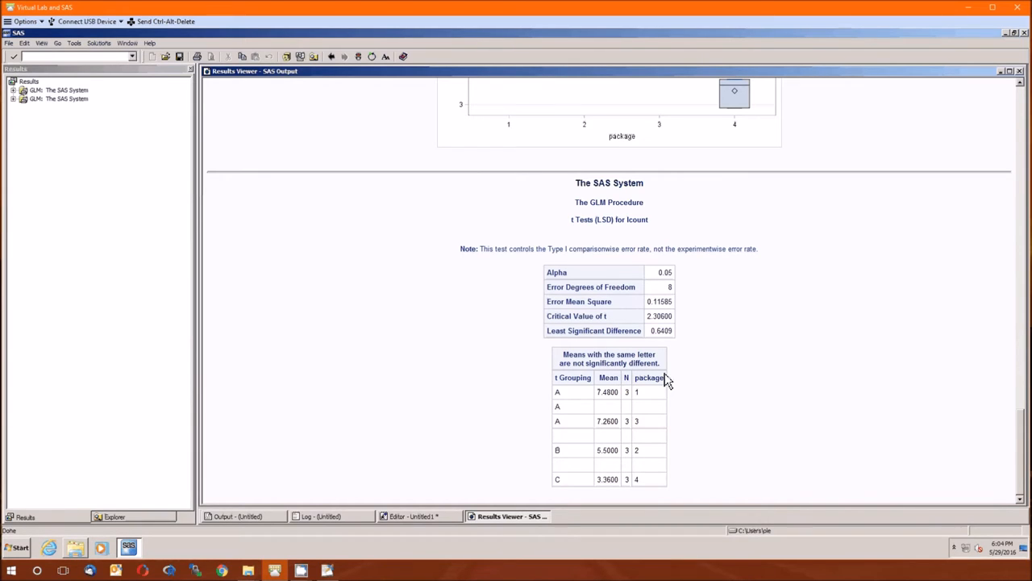
pyautogui.moveTo(631, 395)
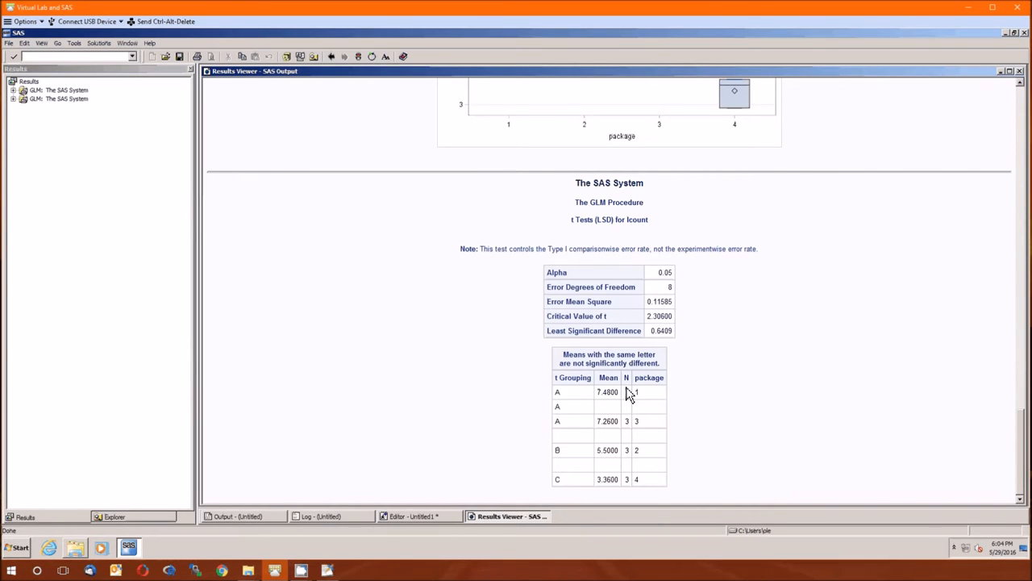
pyautogui.moveTo(627, 423)
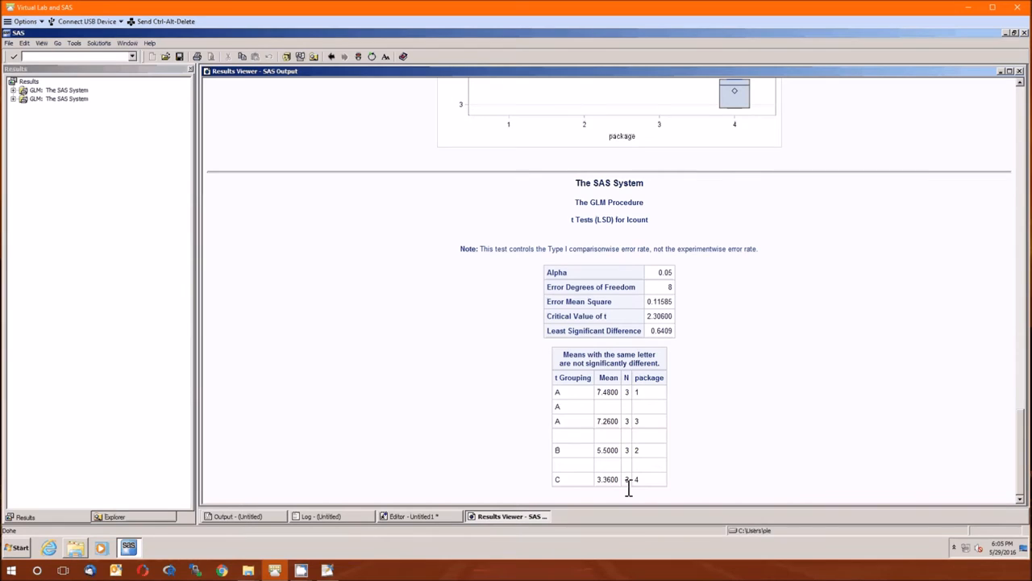
pyautogui.moveTo(664, 492)
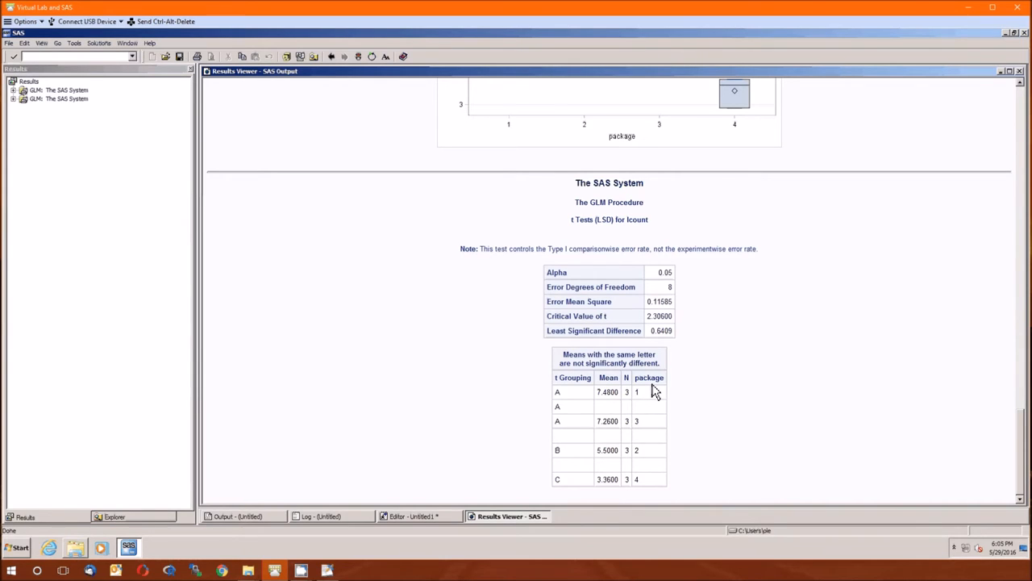
pyautogui.moveTo(655, 493)
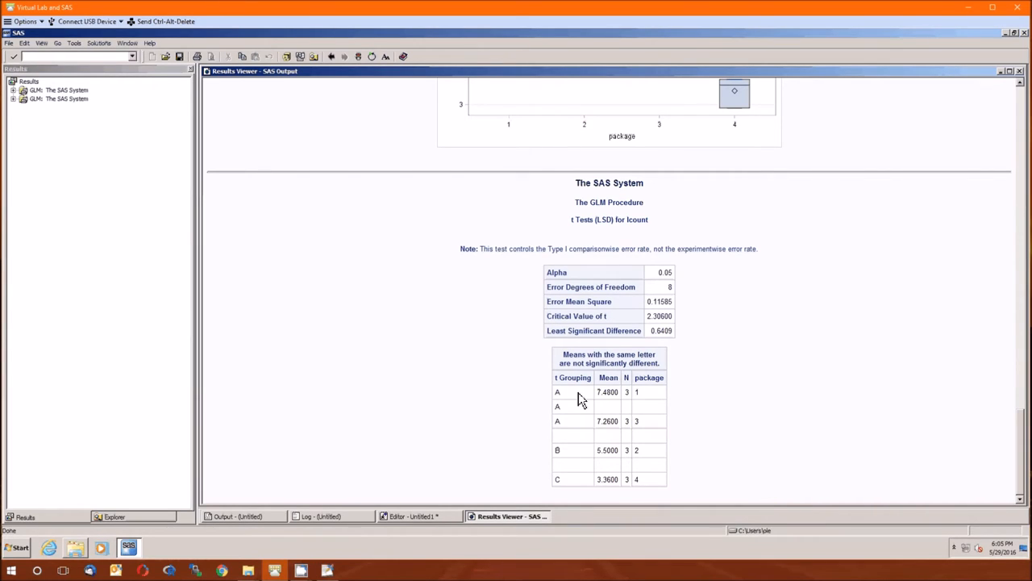
pyautogui.moveTo(663, 342)
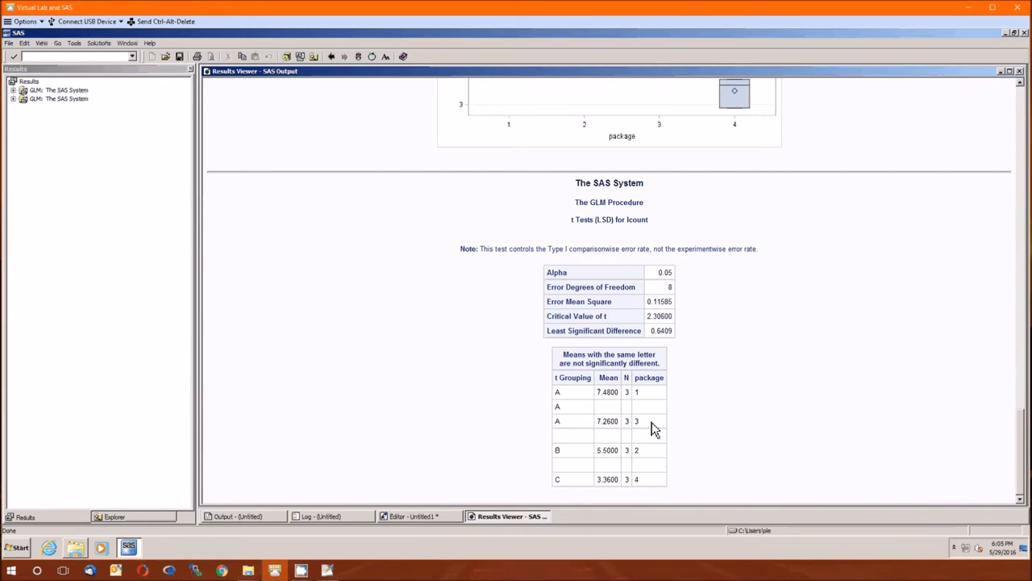
pyautogui.moveTo(577, 396)
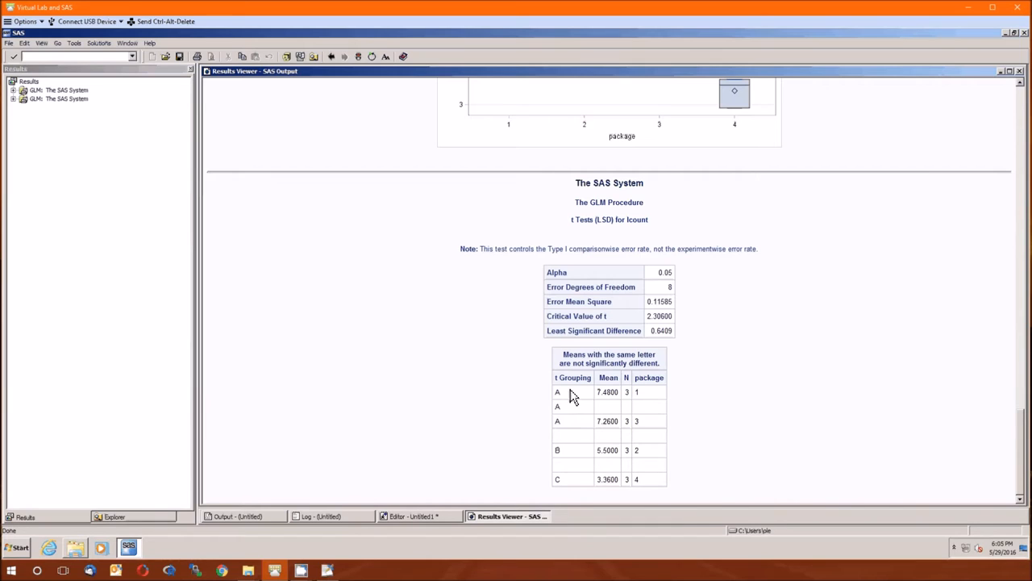
pyautogui.moveTo(574, 427)
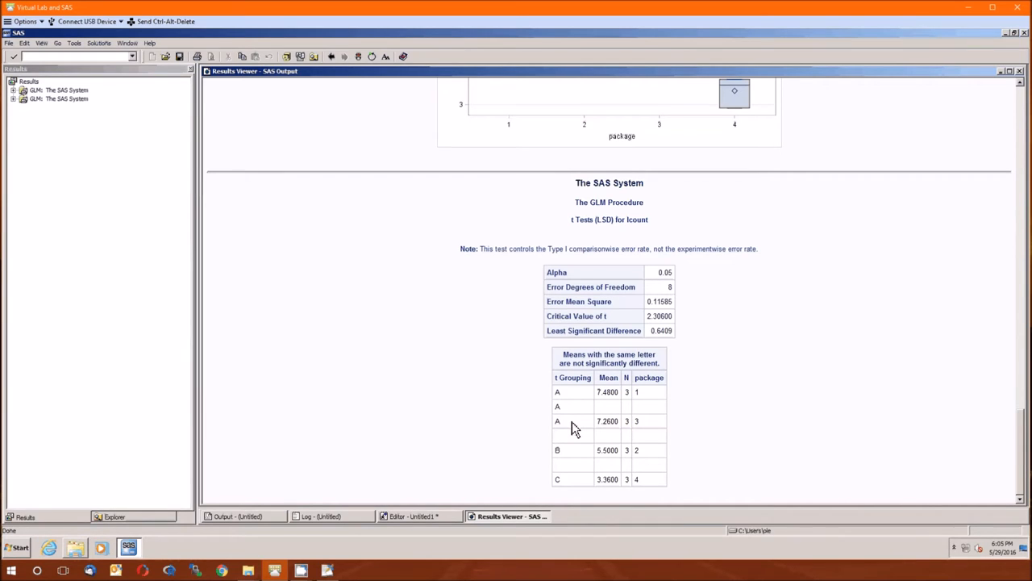
pyautogui.moveTo(573, 458)
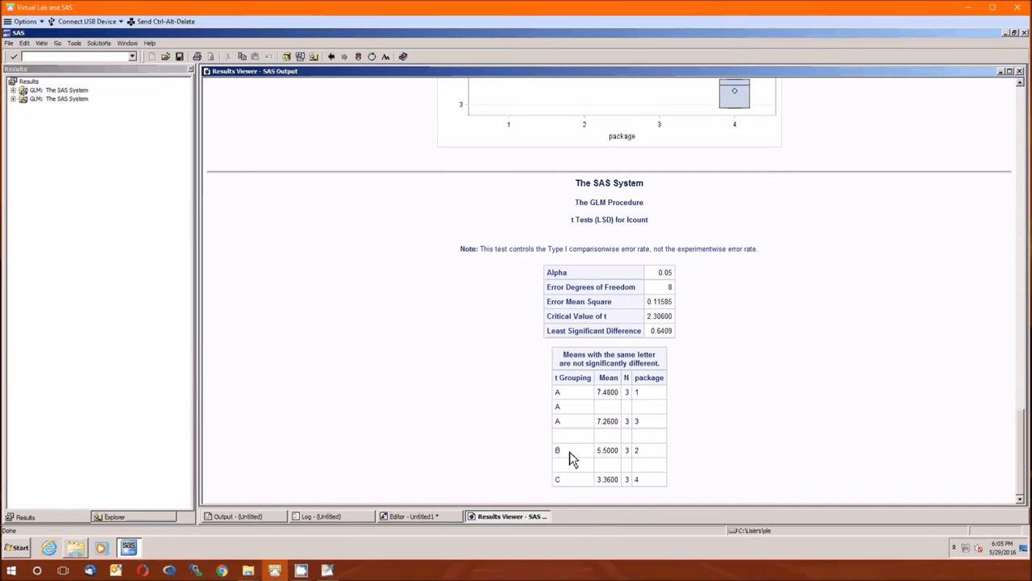
pyautogui.moveTo(649, 458)
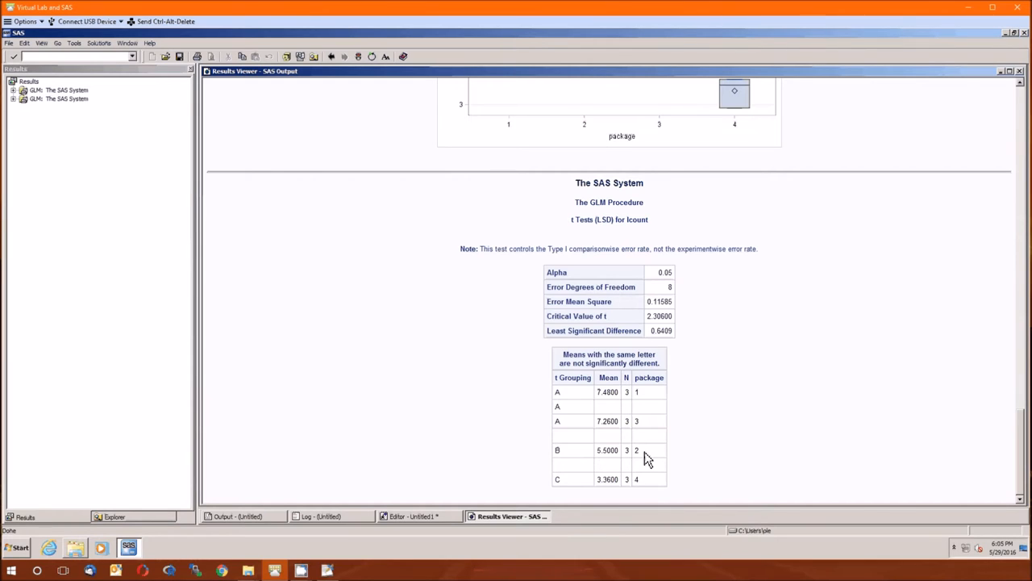
pyautogui.moveTo(651, 487)
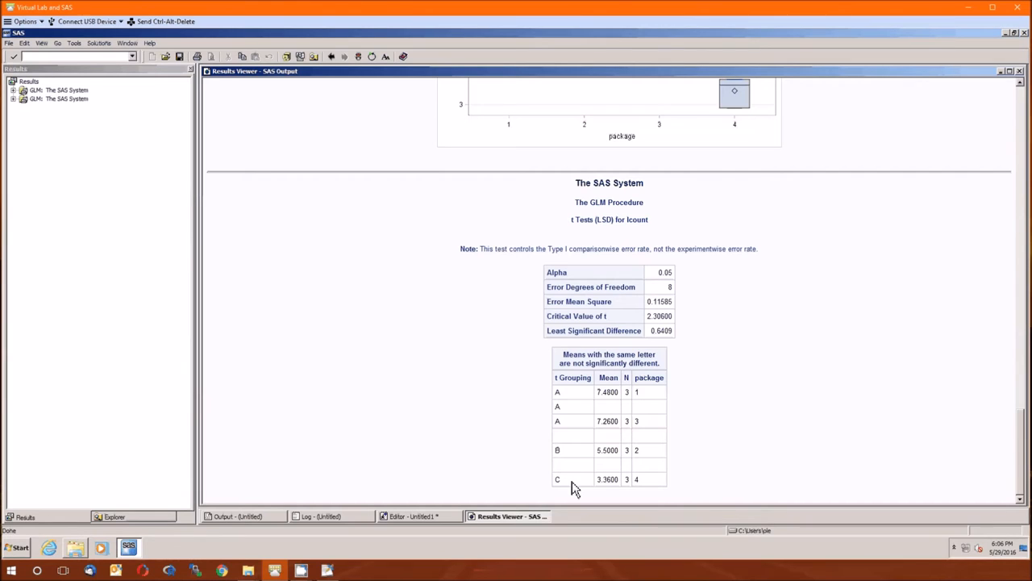
pyautogui.moveTo(661, 410)
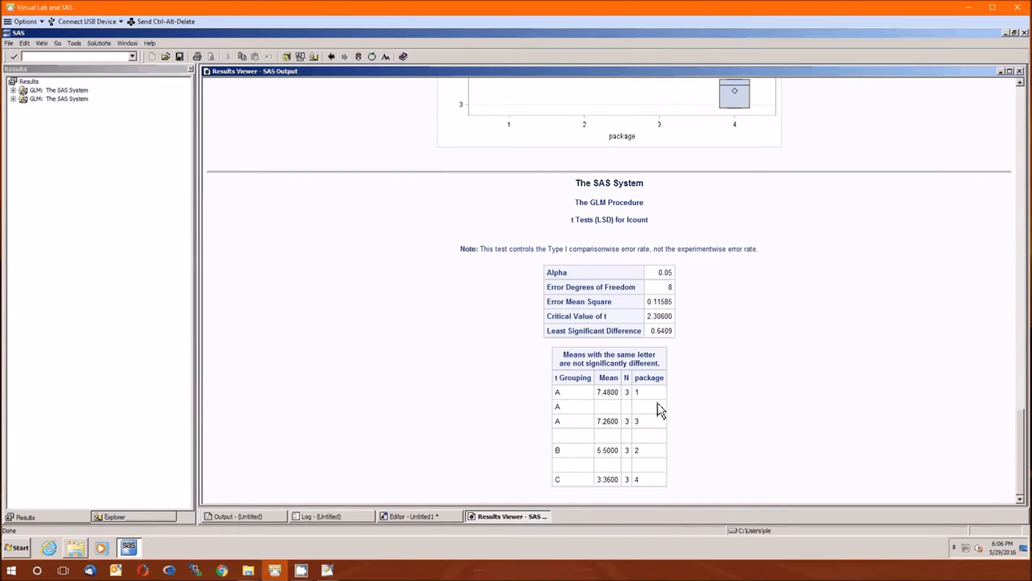
pyautogui.moveTo(653, 429)
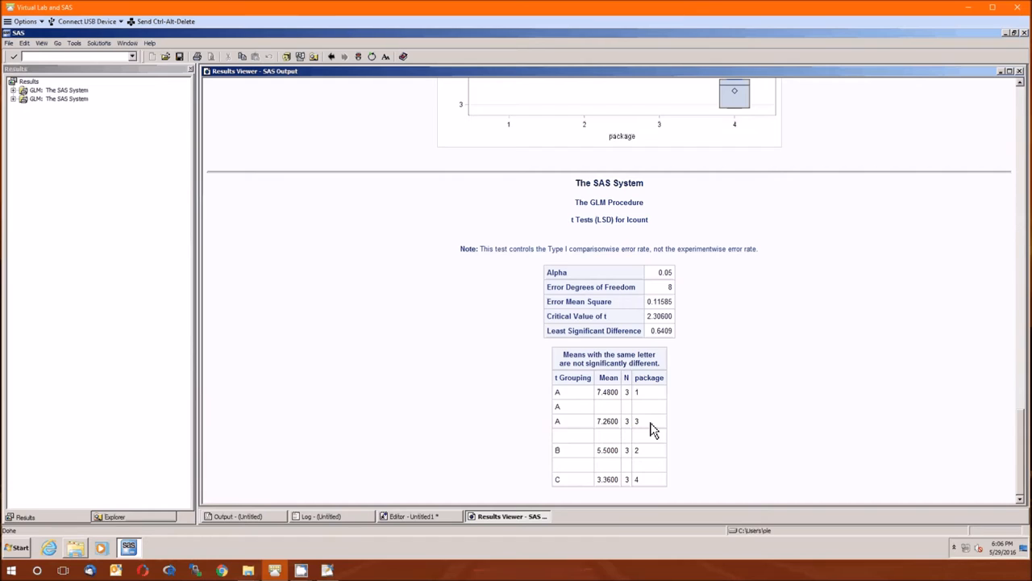
pyautogui.moveTo(607, 494)
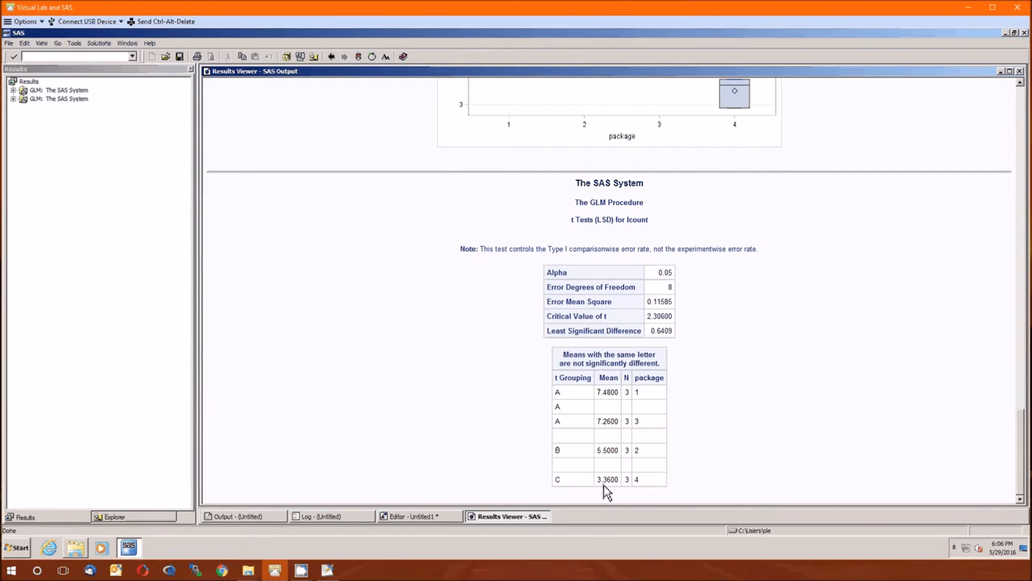
pyautogui.moveTo(652, 492)
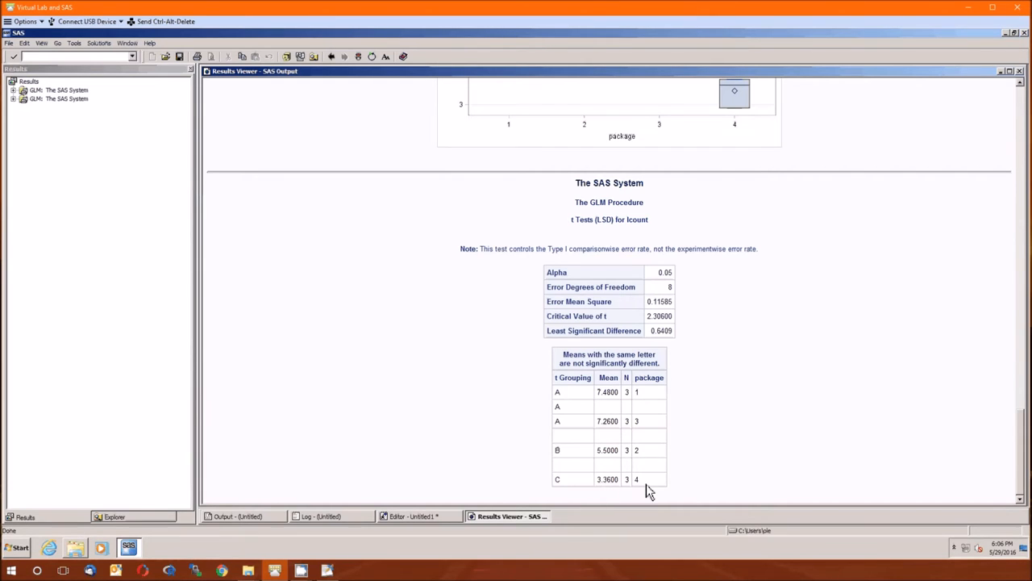
pyautogui.moveTo(611, 492)
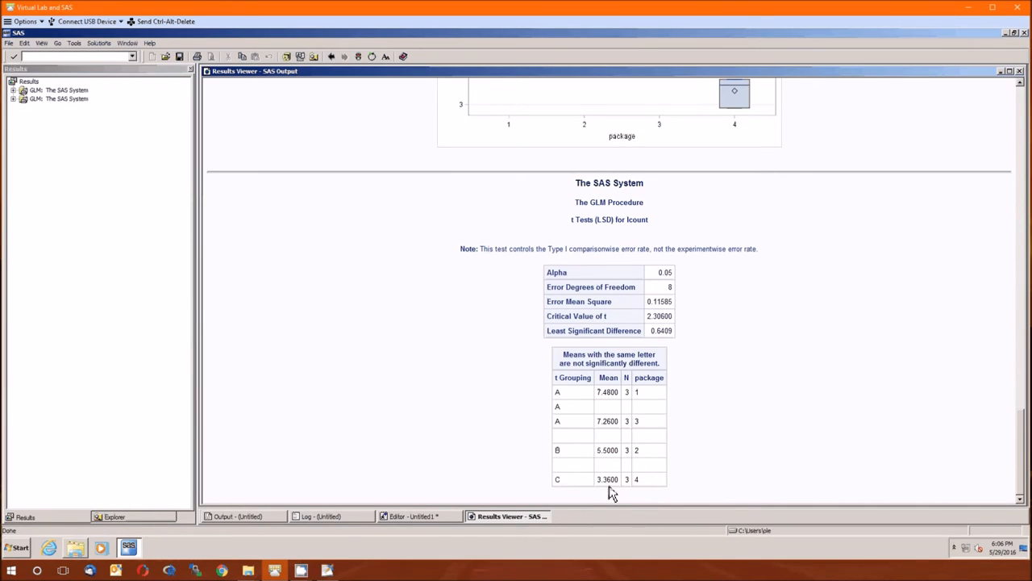
pyautogui.moveTo(568, 487)
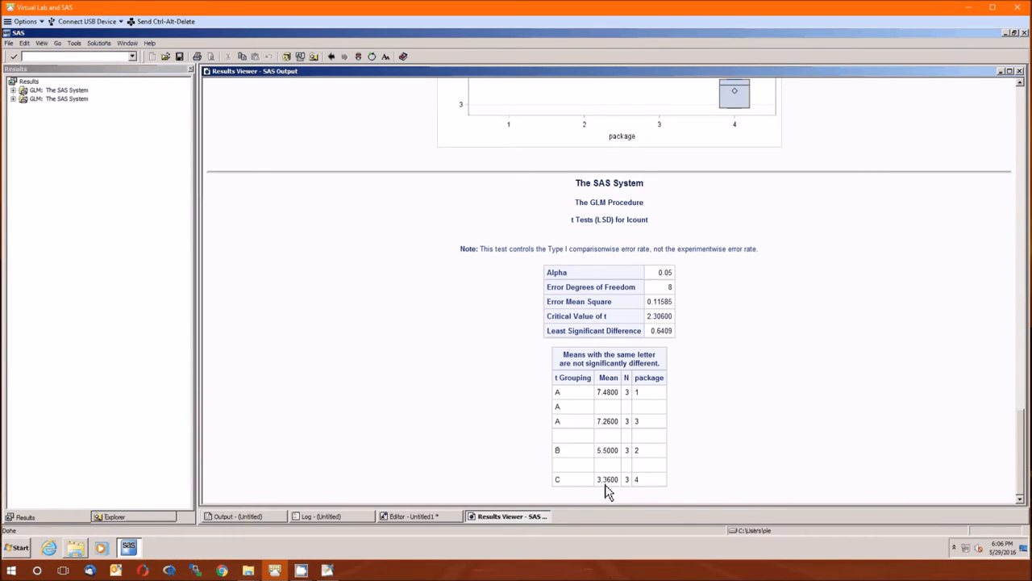
# - Replace LSD with TUKEY in the MEANS statement of the GLM code
pyautogui.click(416, 516)
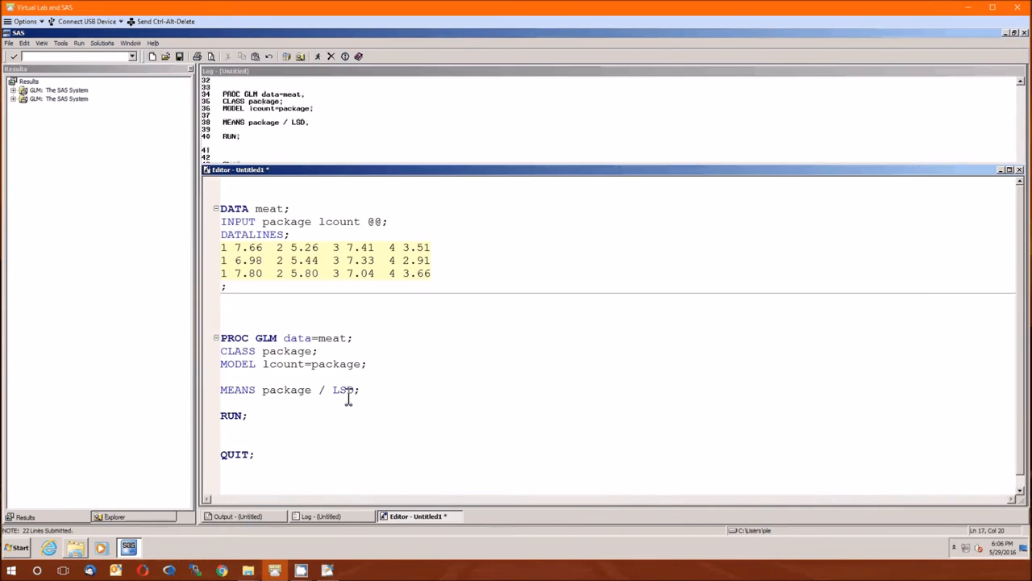
pyautogui.doubleClick(342, 389)
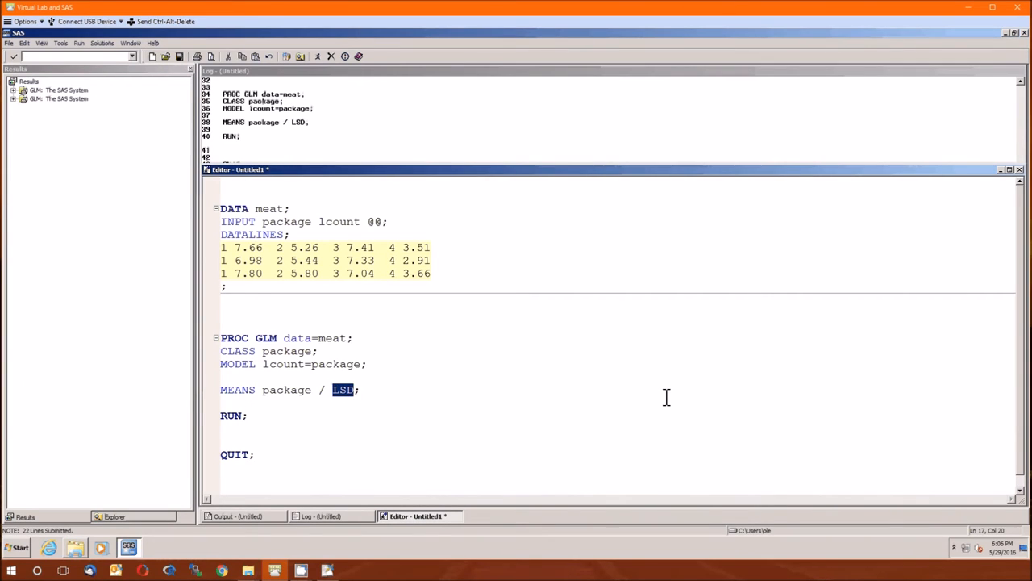
pyautogui.write('TUKE')
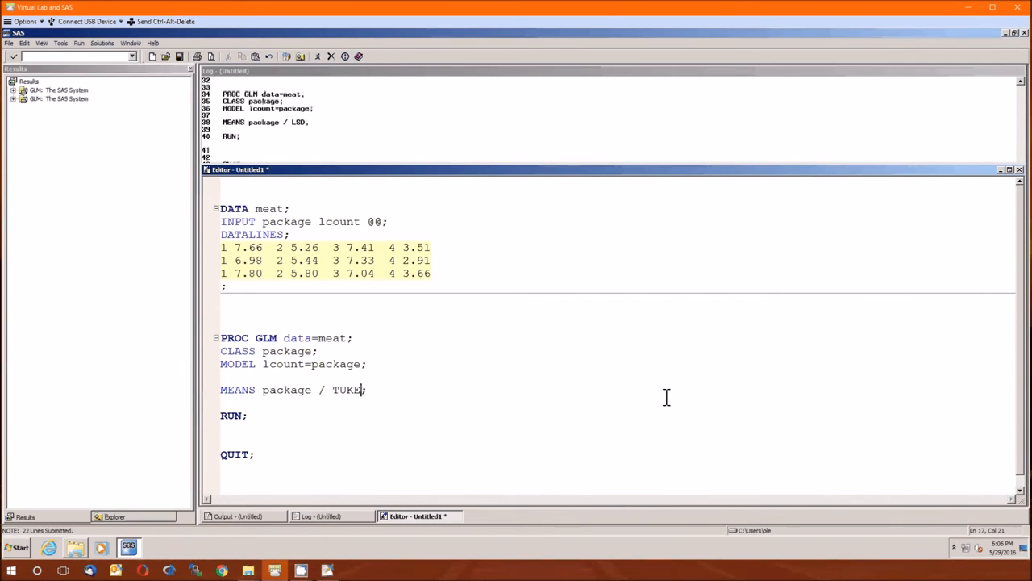
pyautogui.write('Y')
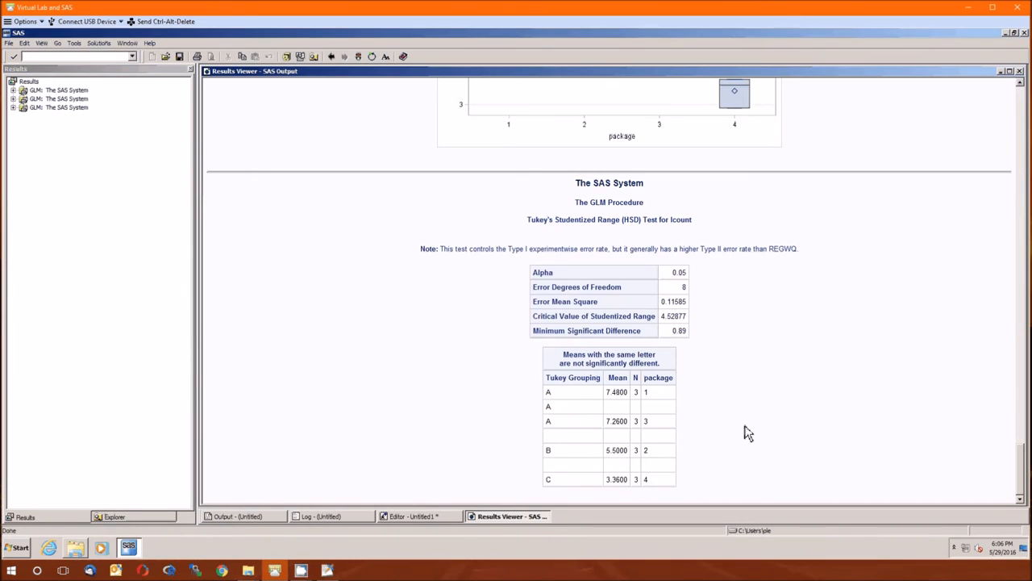
pyautogui.moveTo(704, 287)
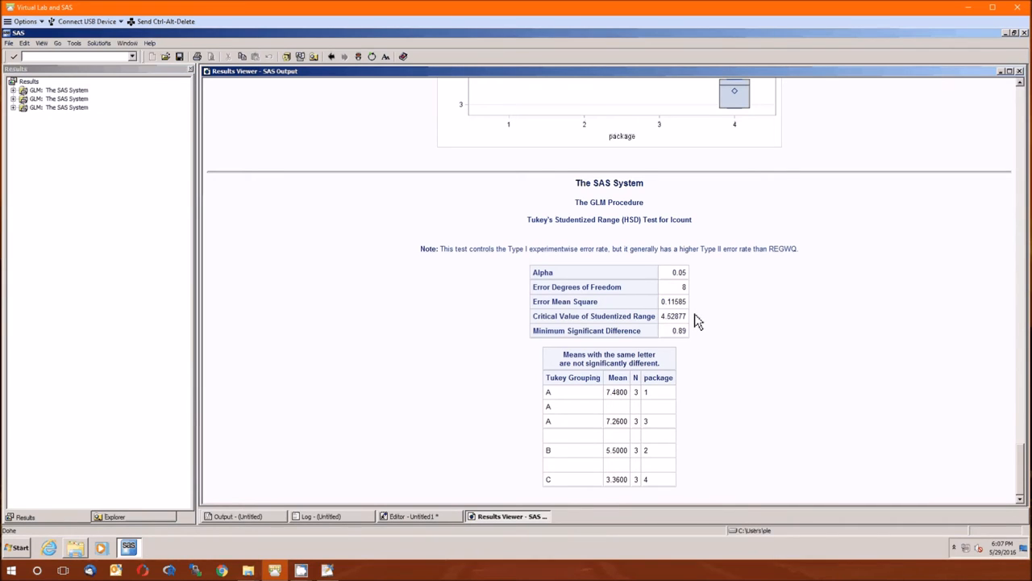
pyautogui.moveTo(692, 282)
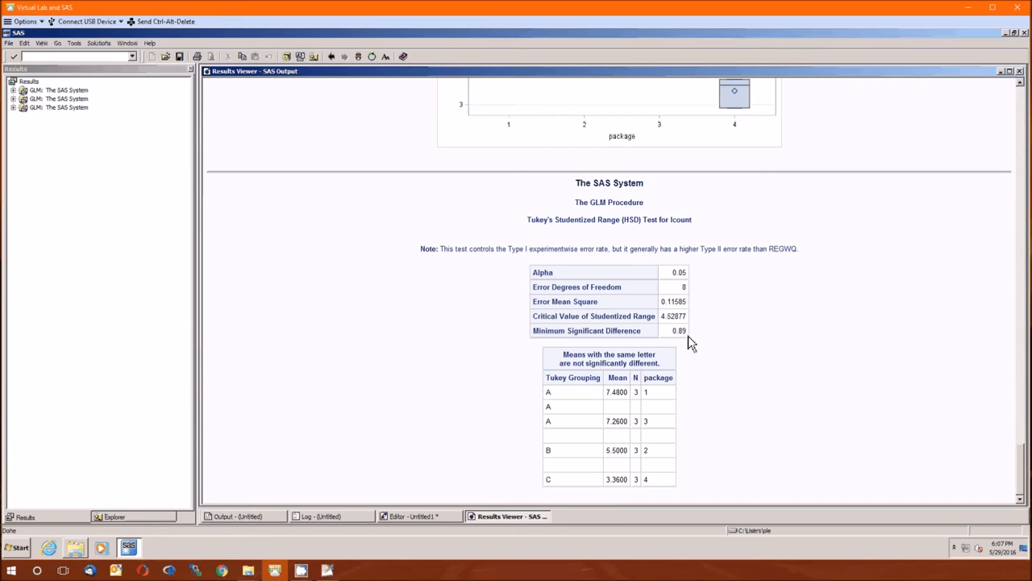
pyautogui.moveTo(694, 448)
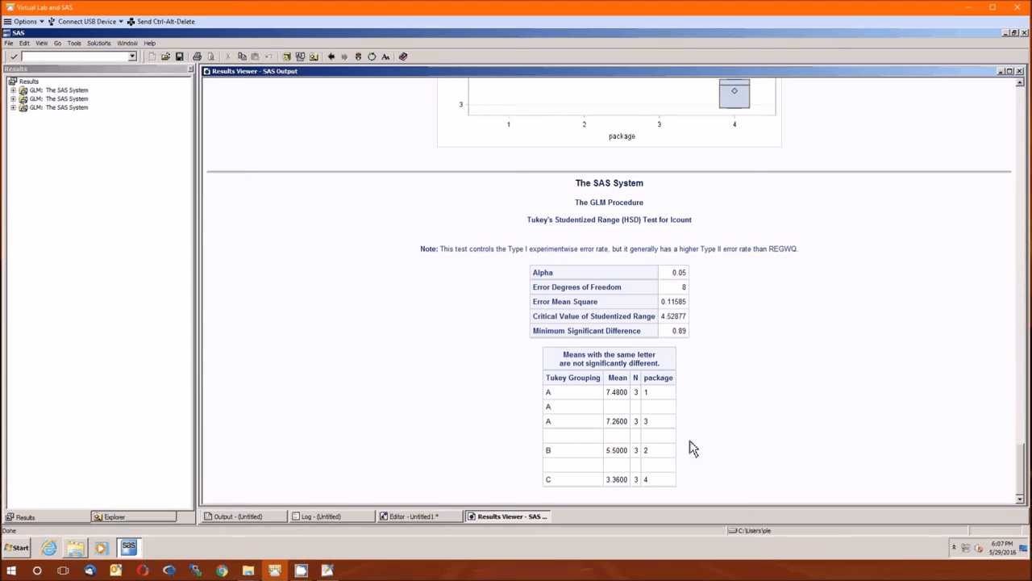
pyautogui.moveTo(697, 441)
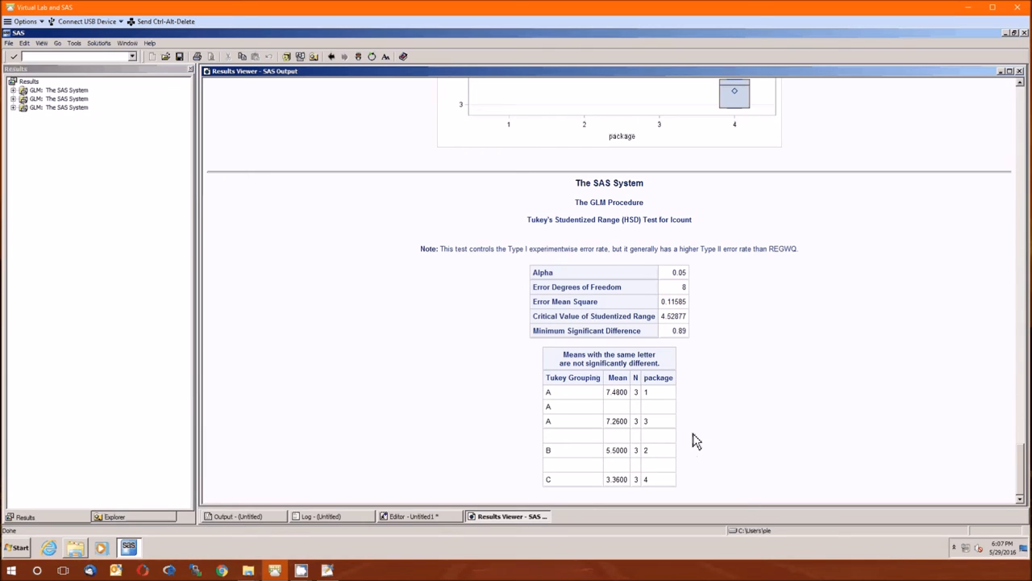
pyautogui.moveTo(662, 436)
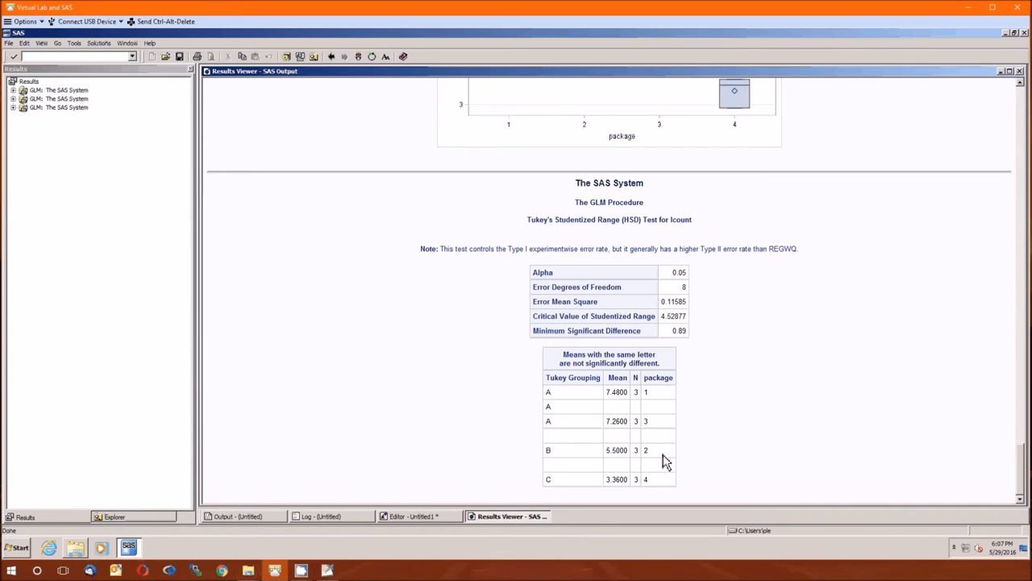
pyautogui.moveTo(663, 491)
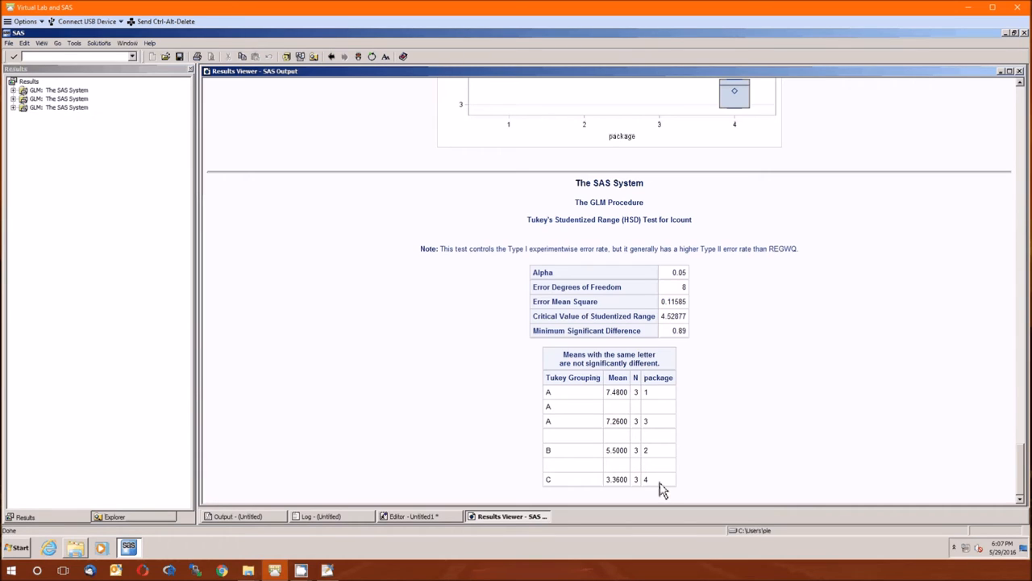
pyautogui.moveTo(643, 496)
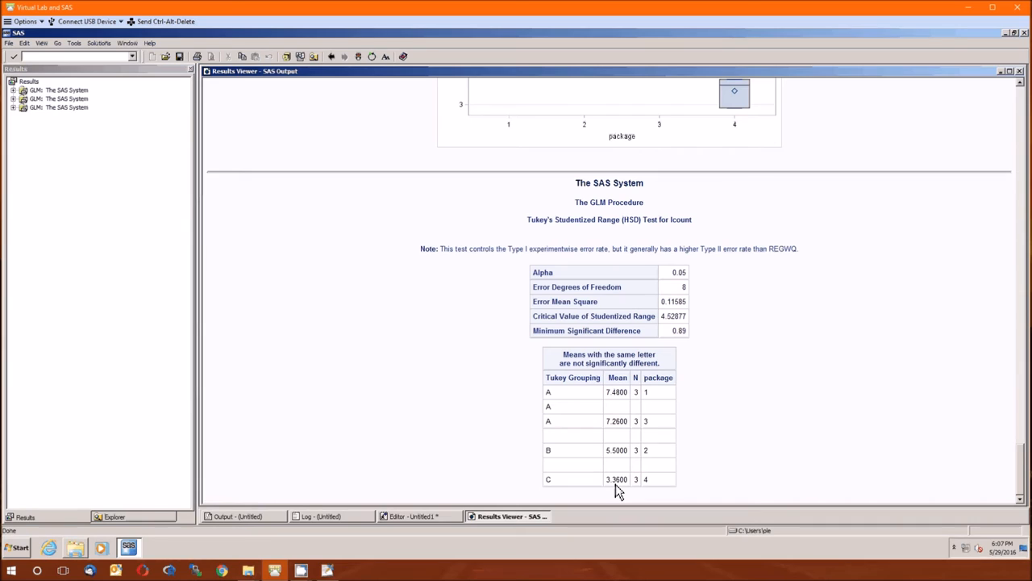
pyautogui.moveTo(555, 492)
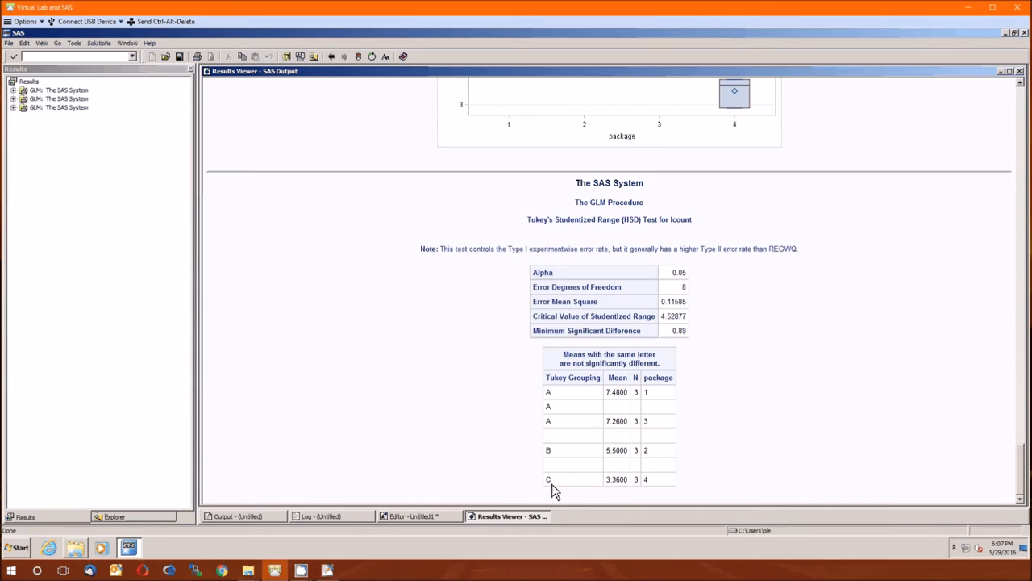
pyautogui.moveTo(655, 490)
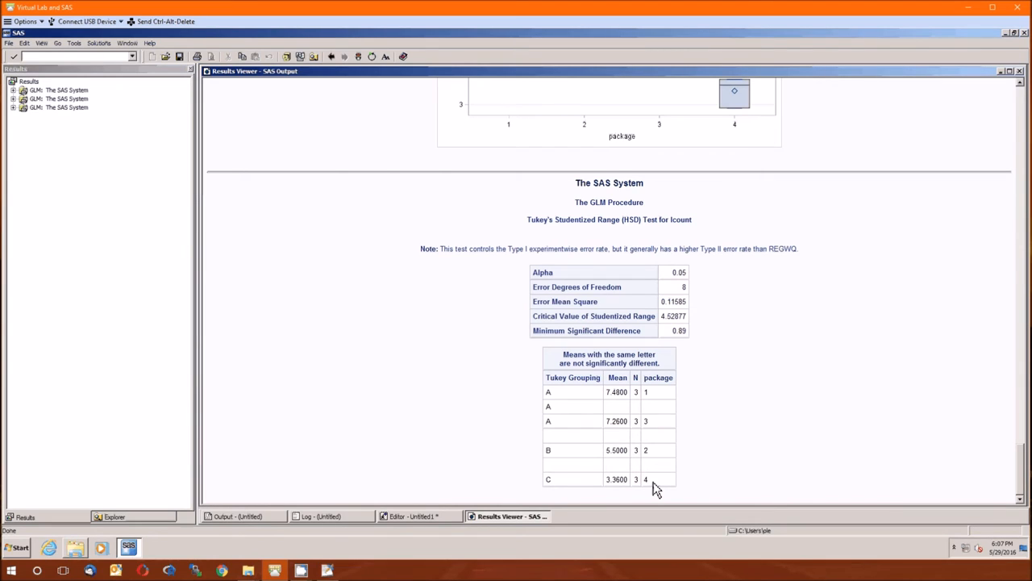
pyautogui.moveTo(617, 497)
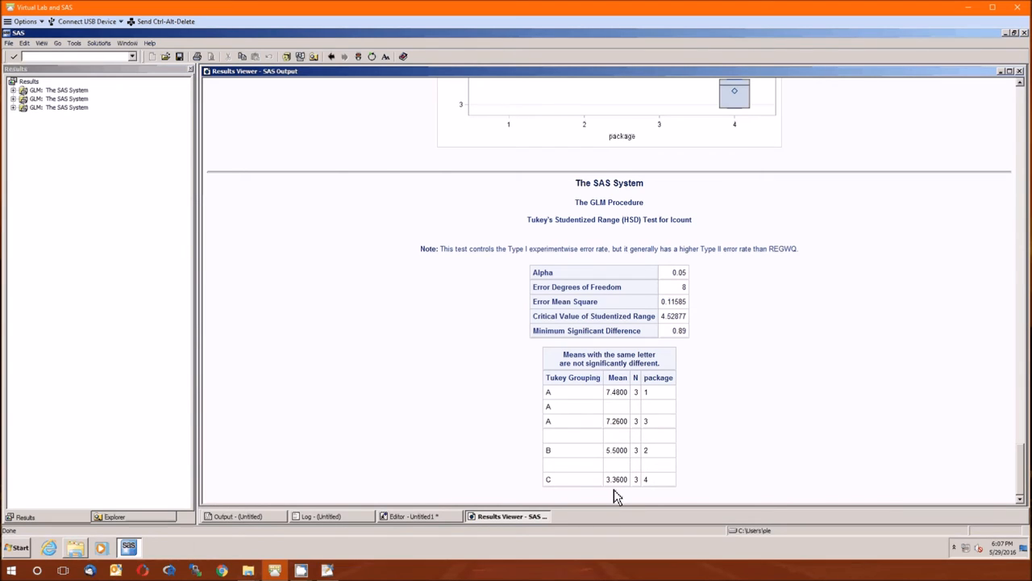
pyautogui.moveTo(621, 492)
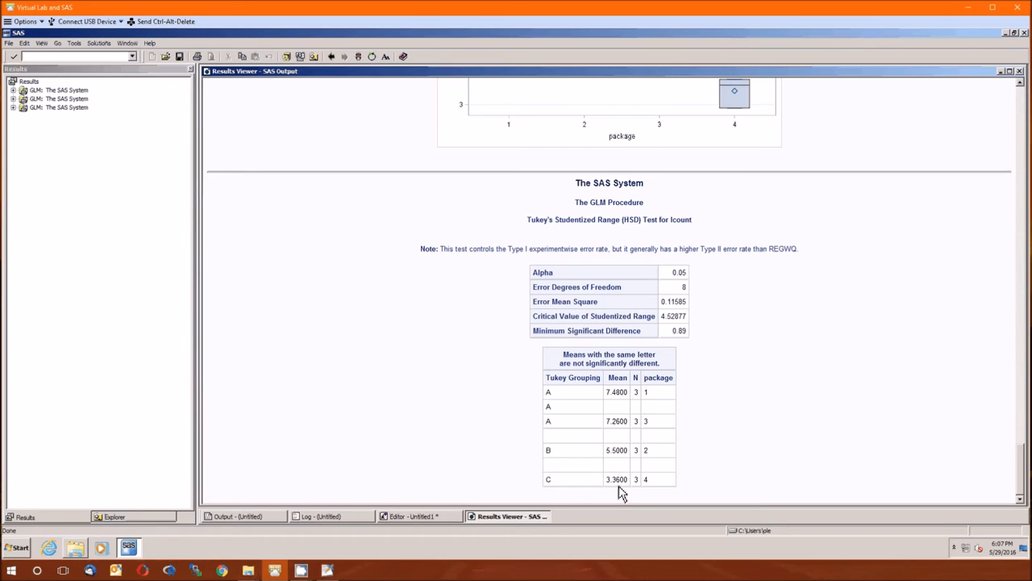
pyautogui.moveTo(607, 490)
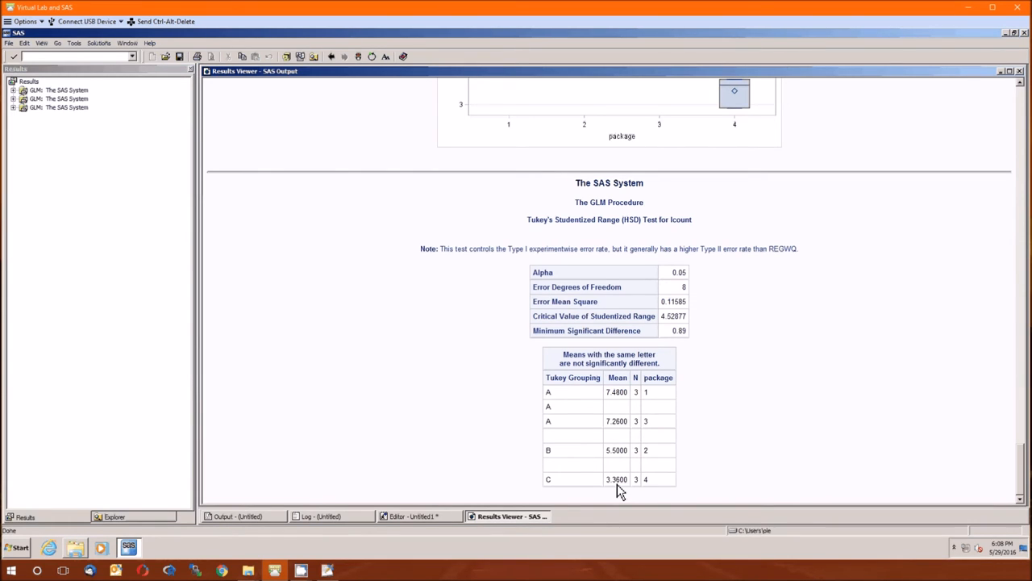
pyautogui.moveTo(653, 412)
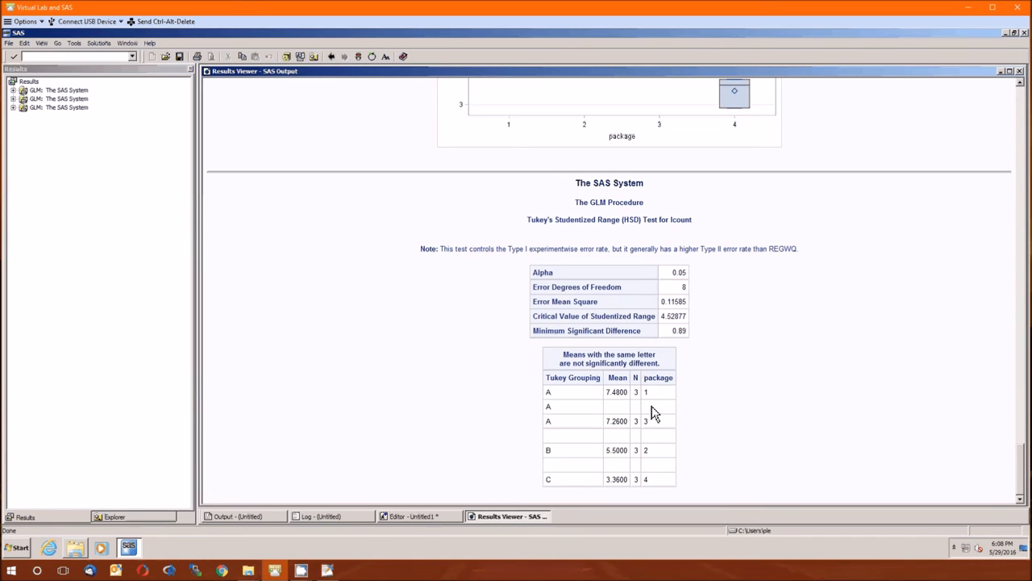
pyautogui.moveTo(616, 403)
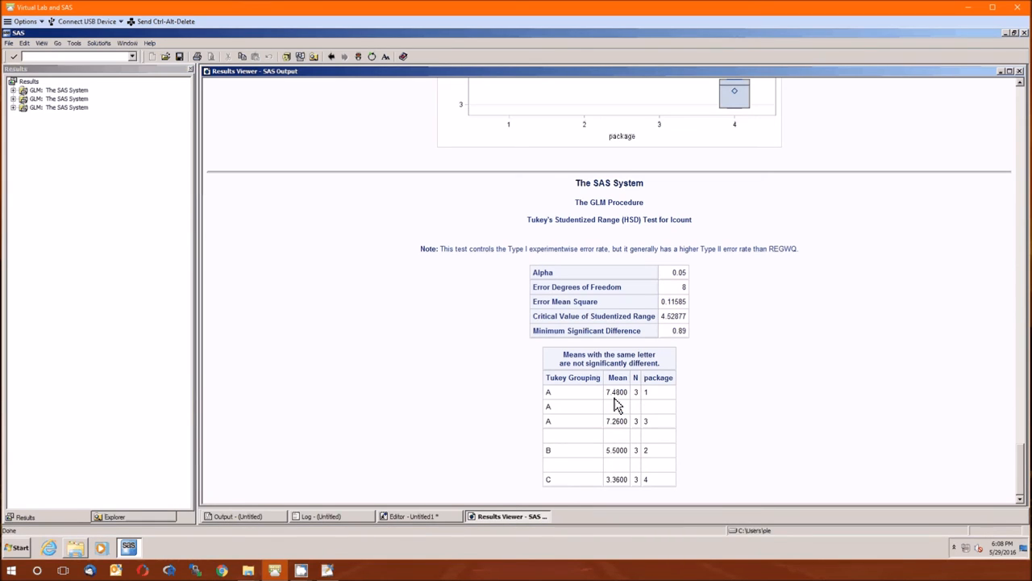
pyautogui.moveTo(669, 404)
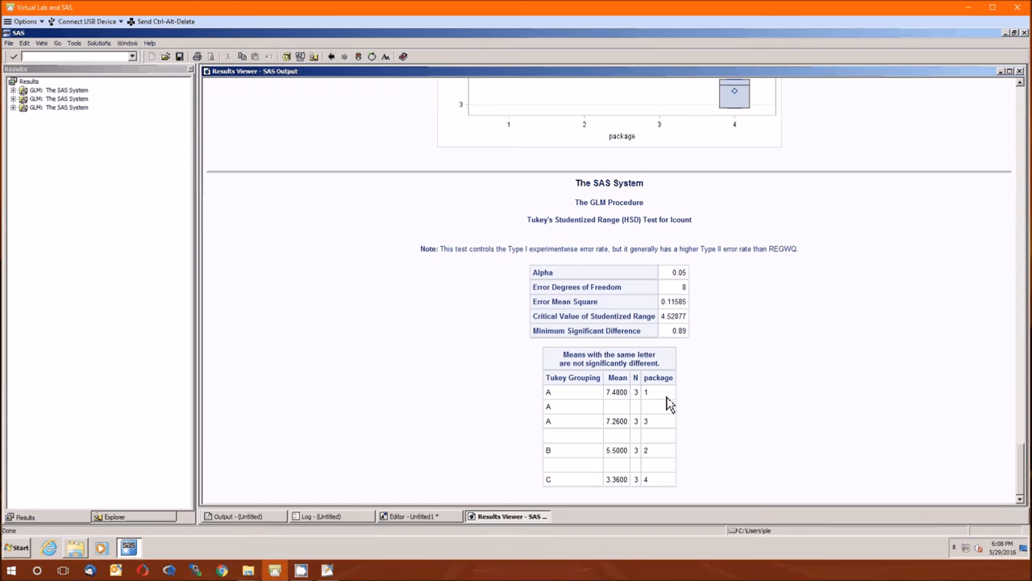
pyautogui.moveTo(568, 400)
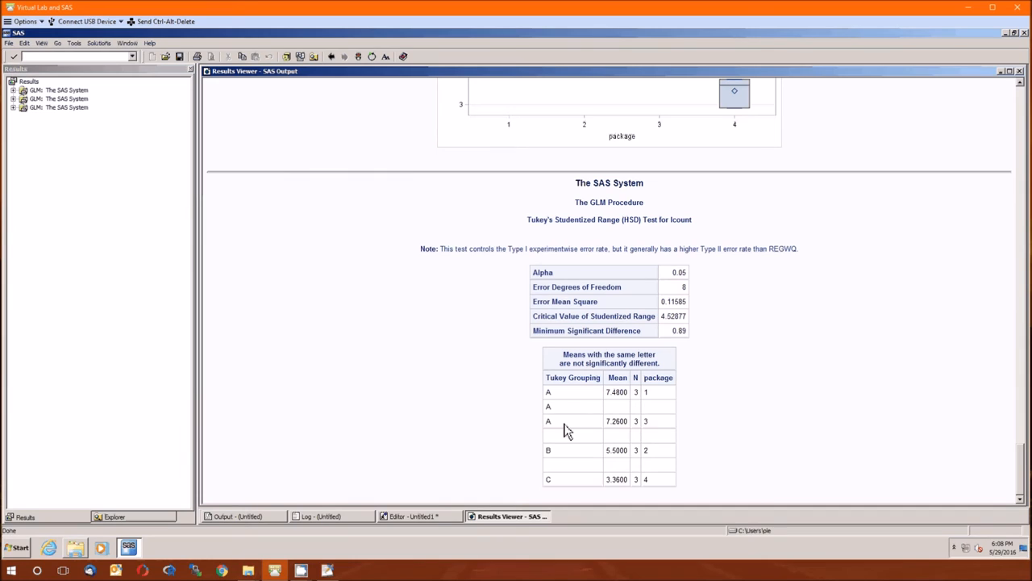
pyautogui.moveTo(621, 406)
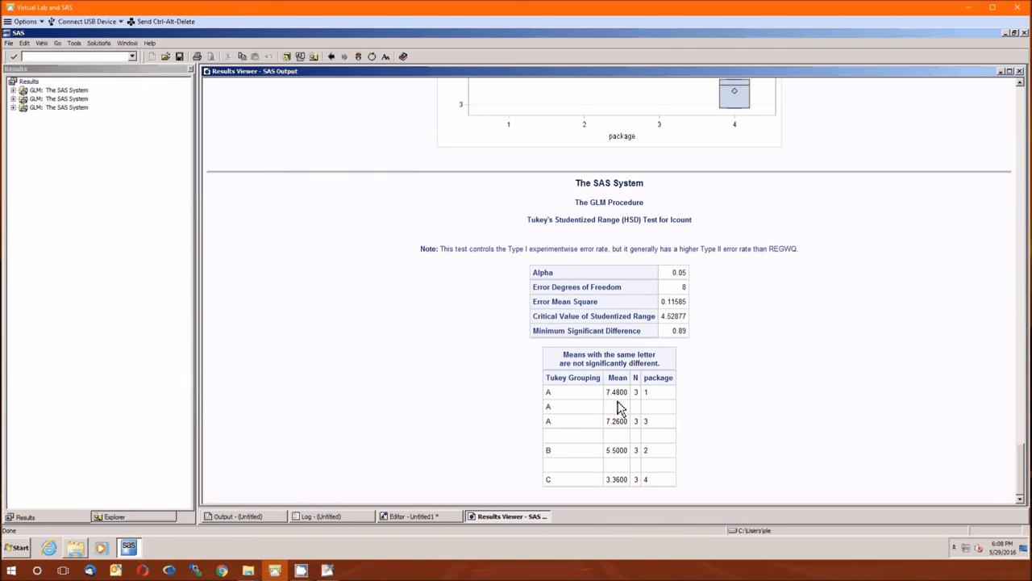
pyautogui.moveTo(661, 406)
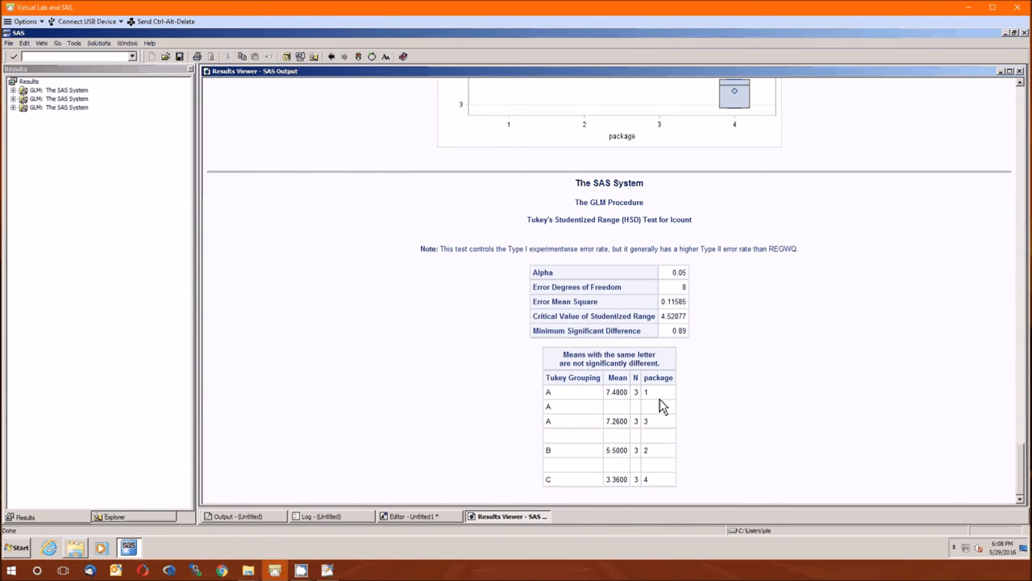
pyautogui.moveTo(616, 404)
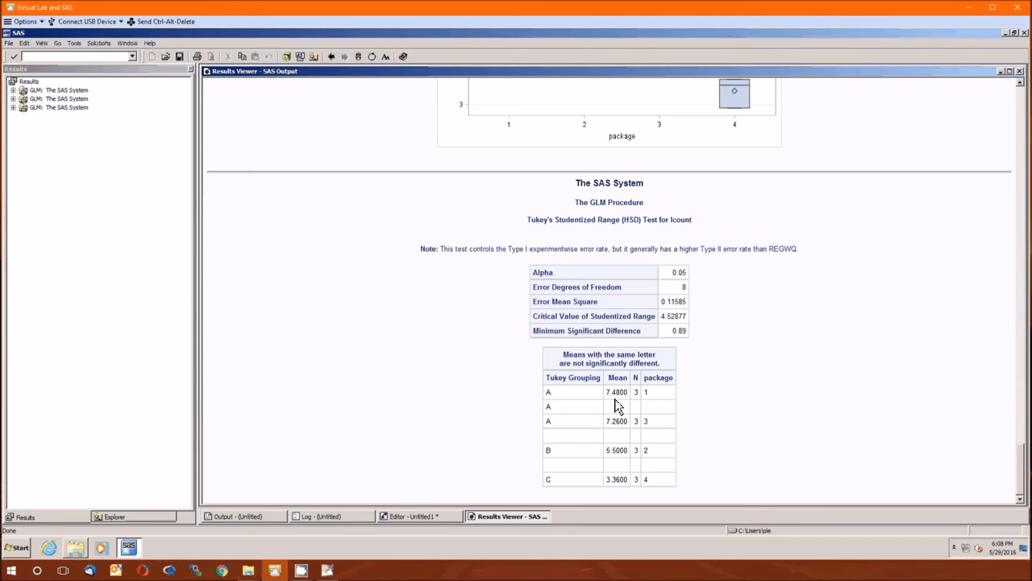
pyautogui.moveTo(619, 433)
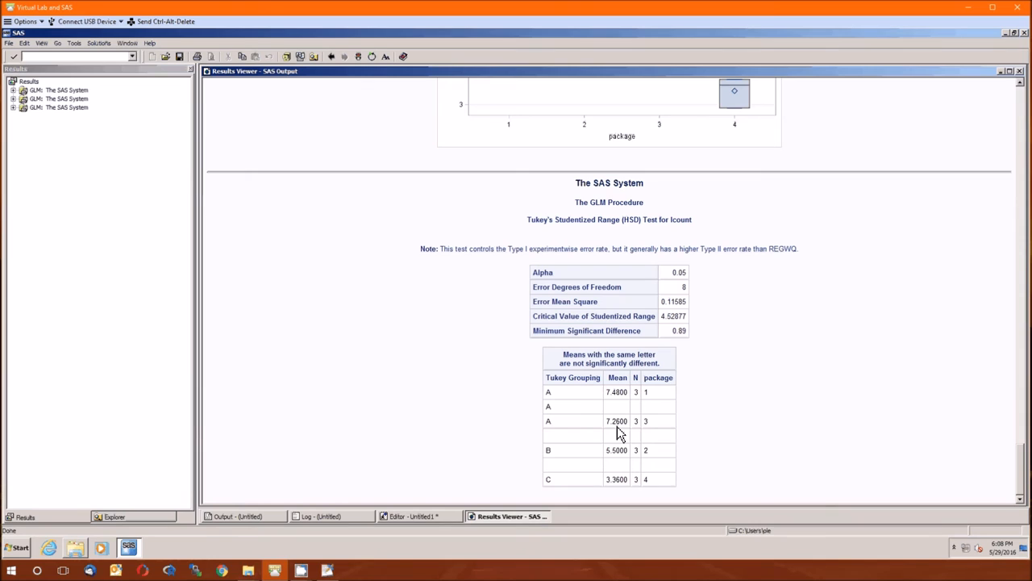
pyautogui.moveTo(659, 426)
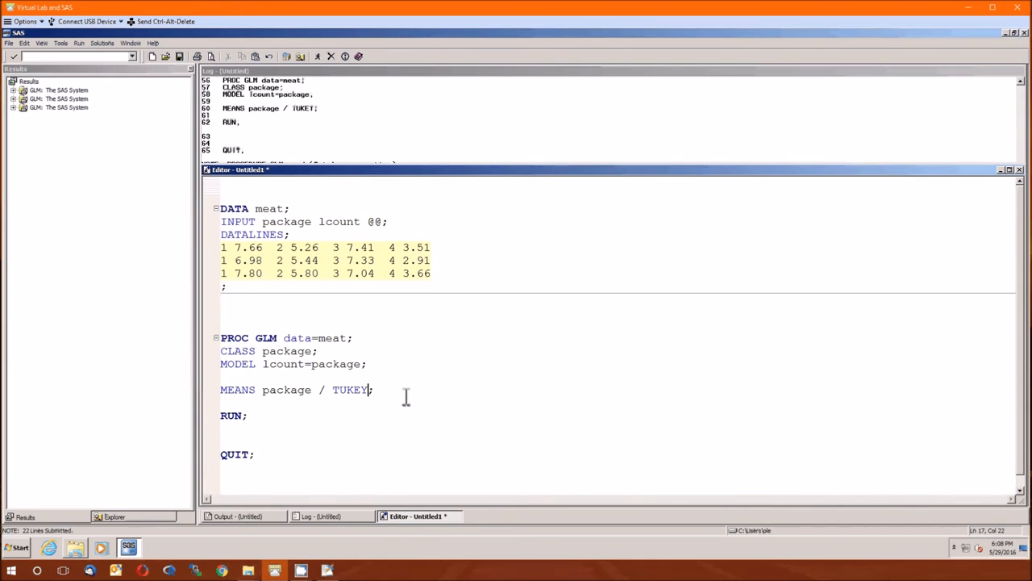
# - Select the TUKEY option in the MEANS statement for replacement
pyautogui.doubleClick(350, 389)
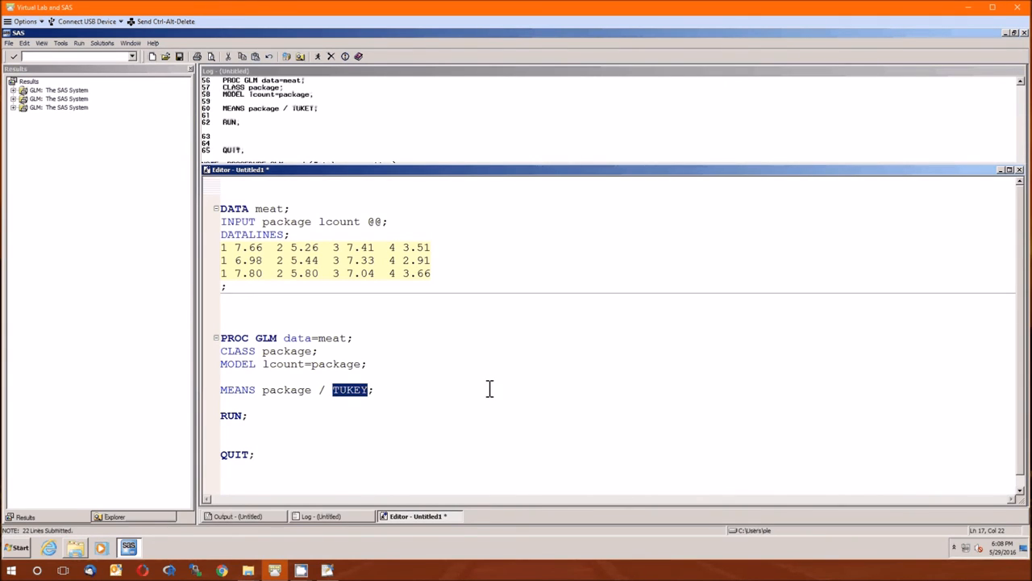
pyautogui.moveTo(528, 397)
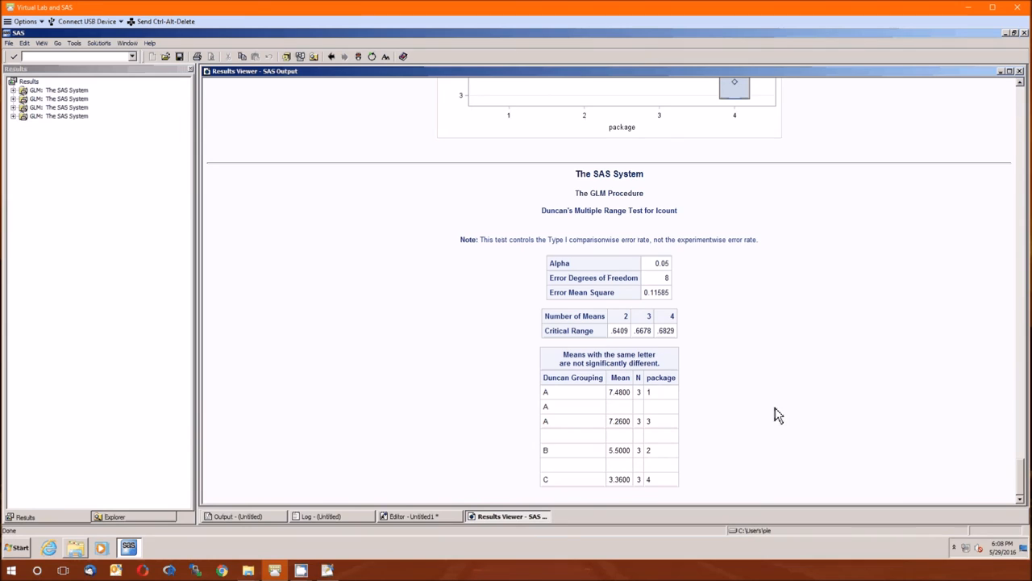
pyautogui.moveTo(681, 283)
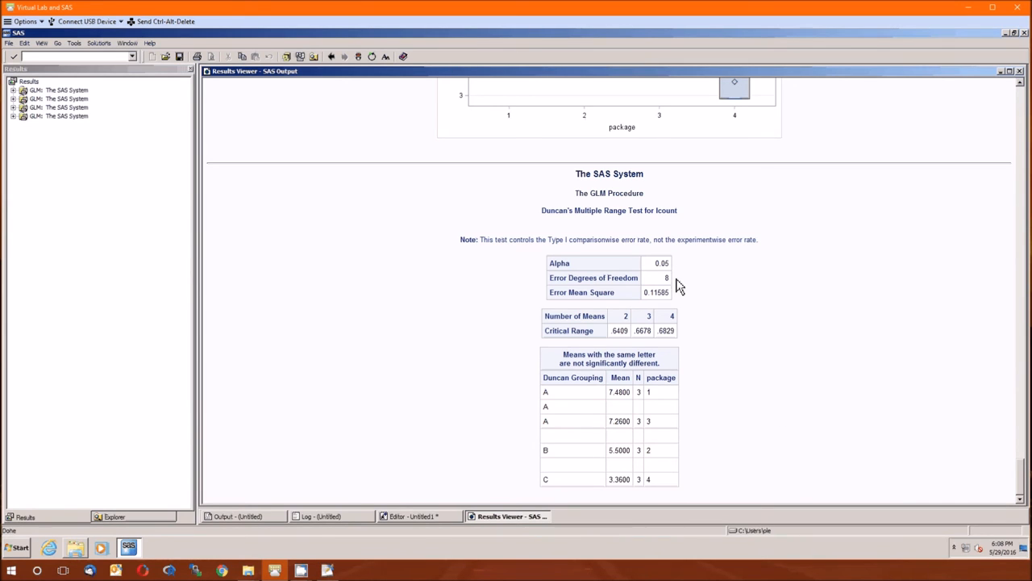
pyautogui.moveTo(616, 342)
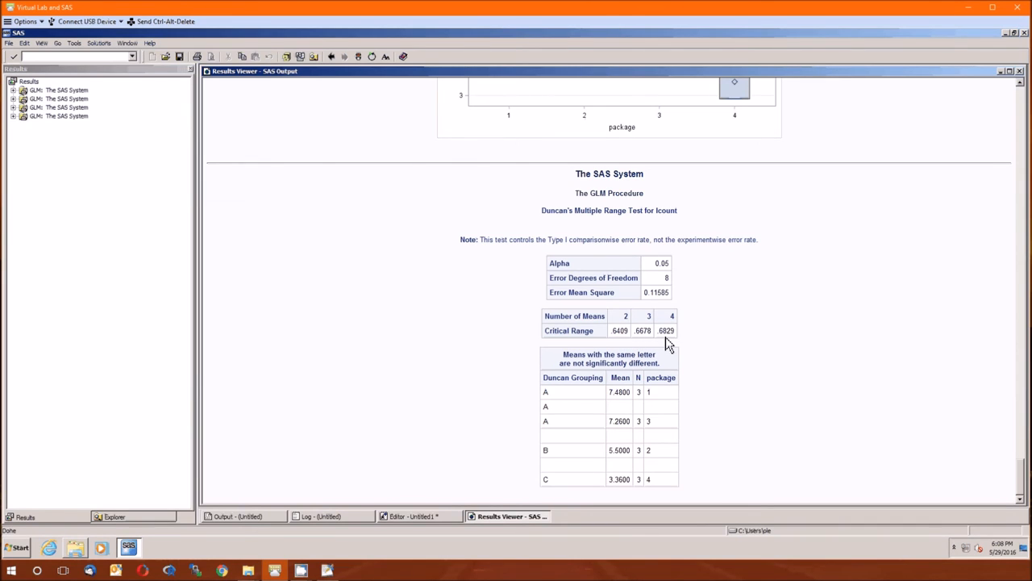
pyautogui.moveTo(683, 329)
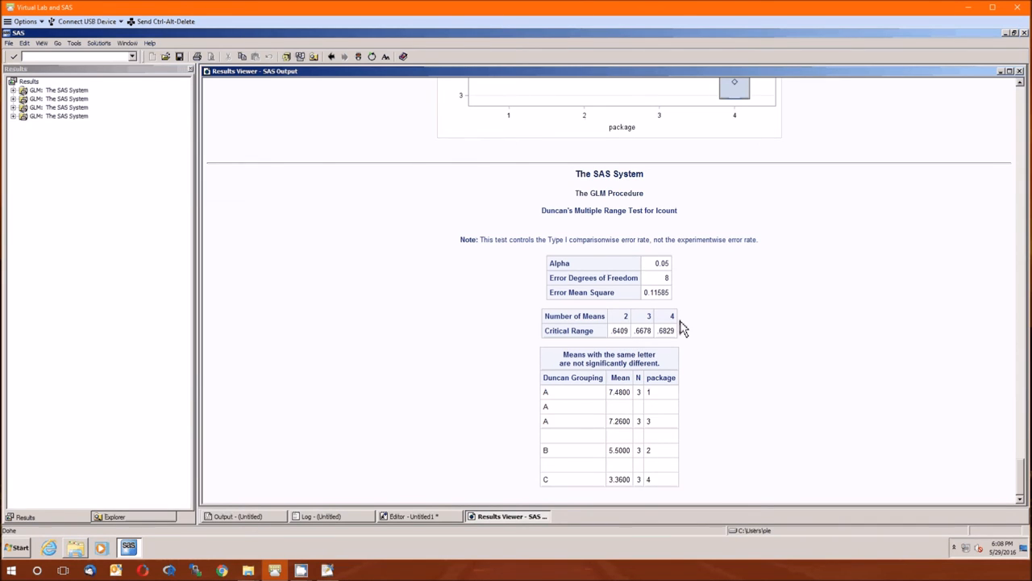
pyautogui.moveTo(707, 337)
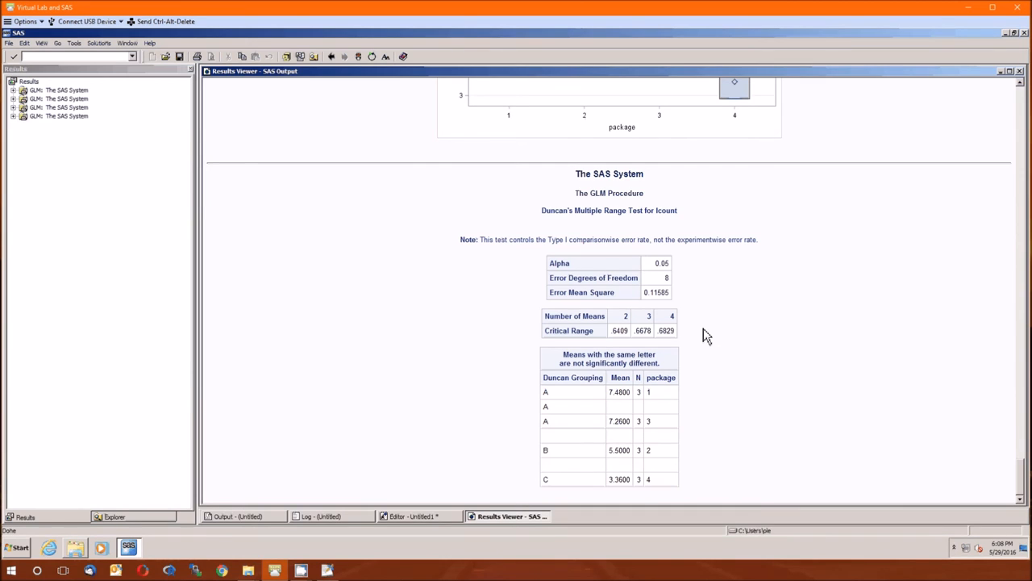
pyautogui.moveTo(697, 338)
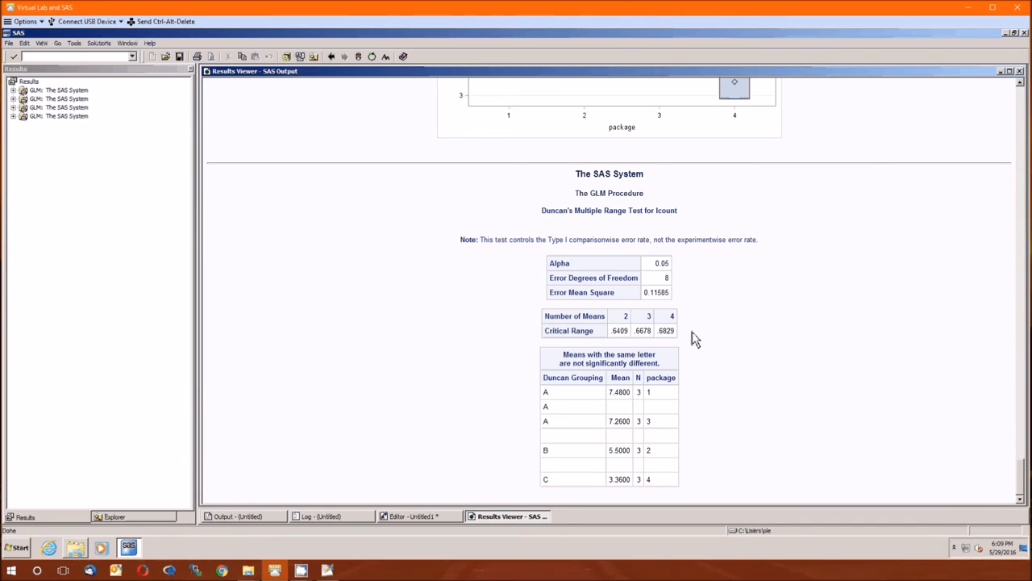
pyautogui.moveTo(390, 531)
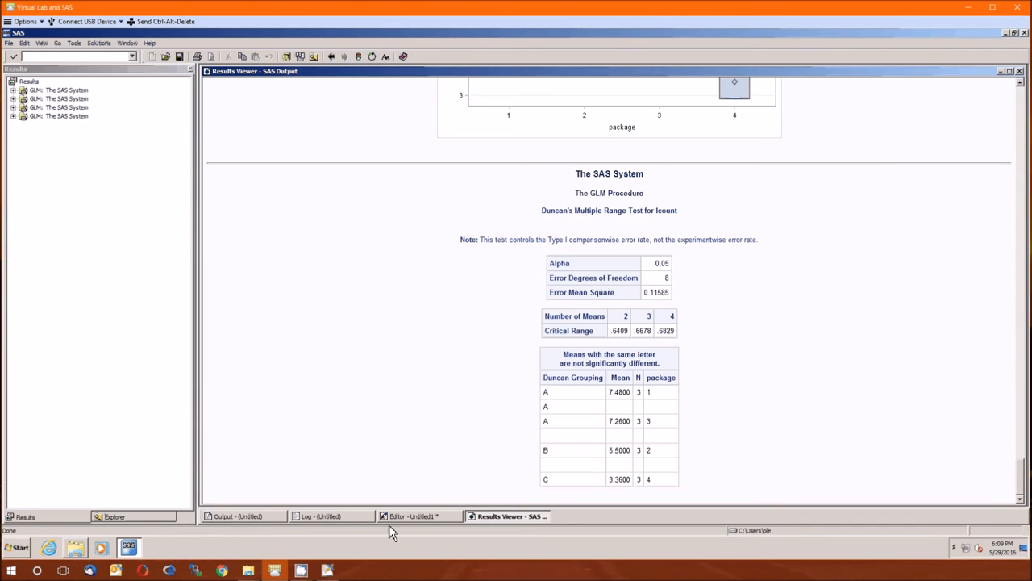
# - Switch to the Results Viewer showing Duncan's Multiple Range Test for lcount
pyautogui.click(330, 517)
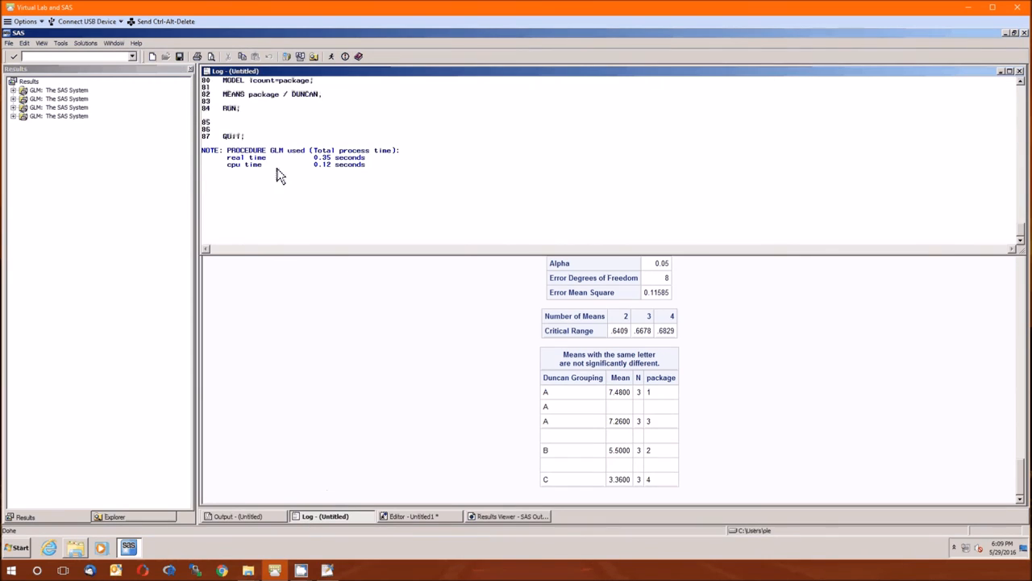
pyautogui.moveTo(338, 177)
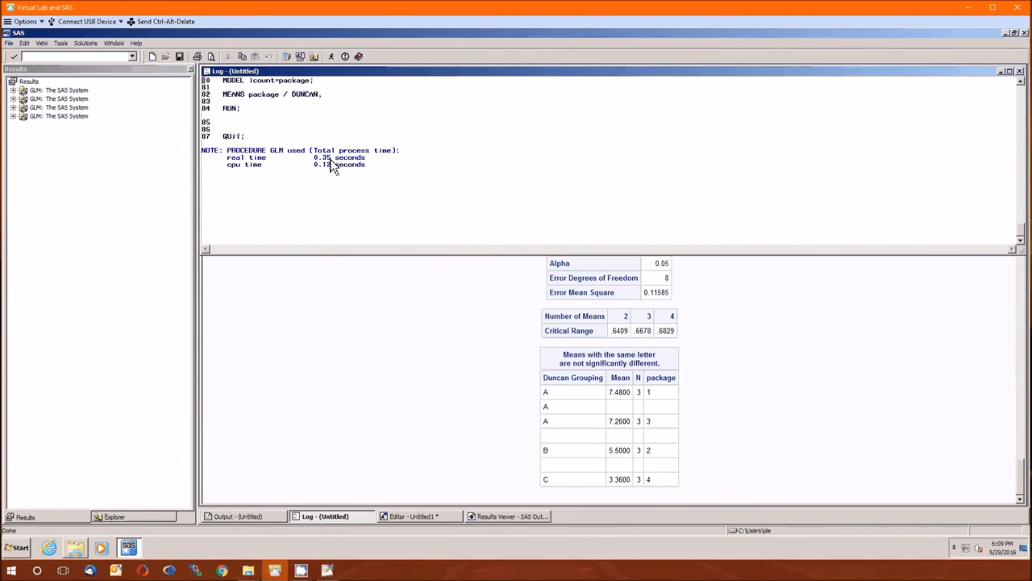
pyautogui.click(506, 516)
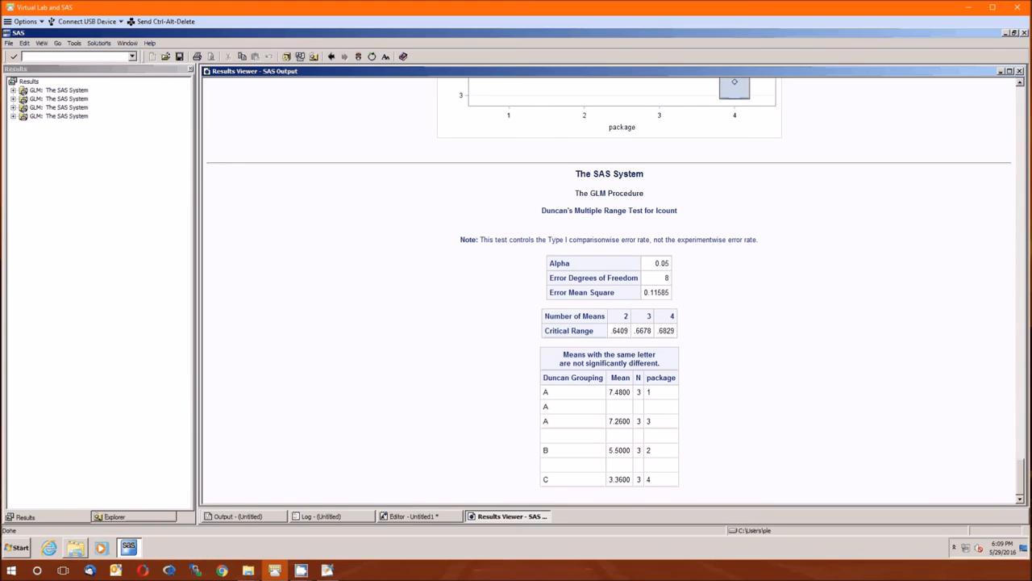
pyautogui.moveTo(661, 400)
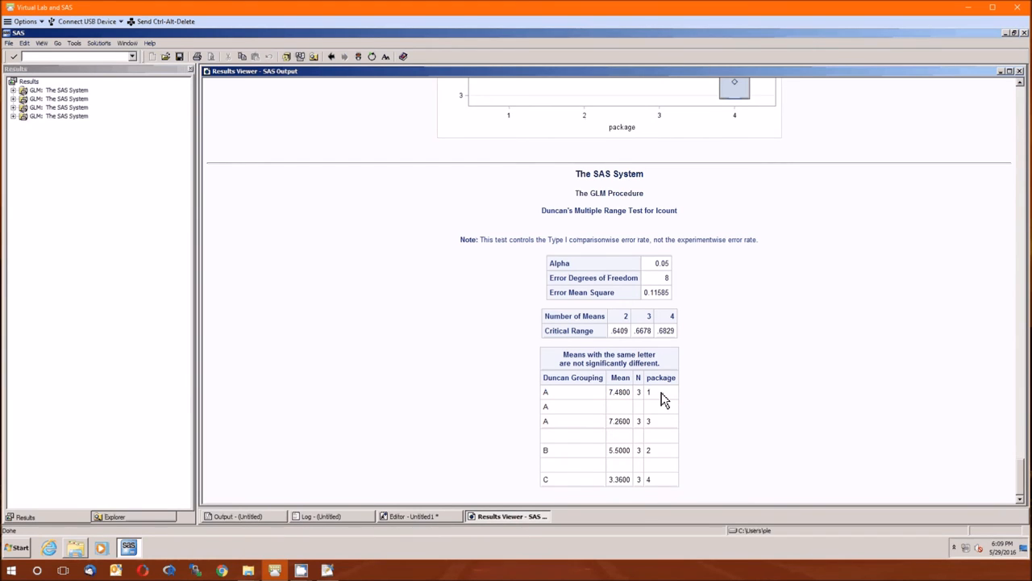
pyautogui.moveTo(666, 429)
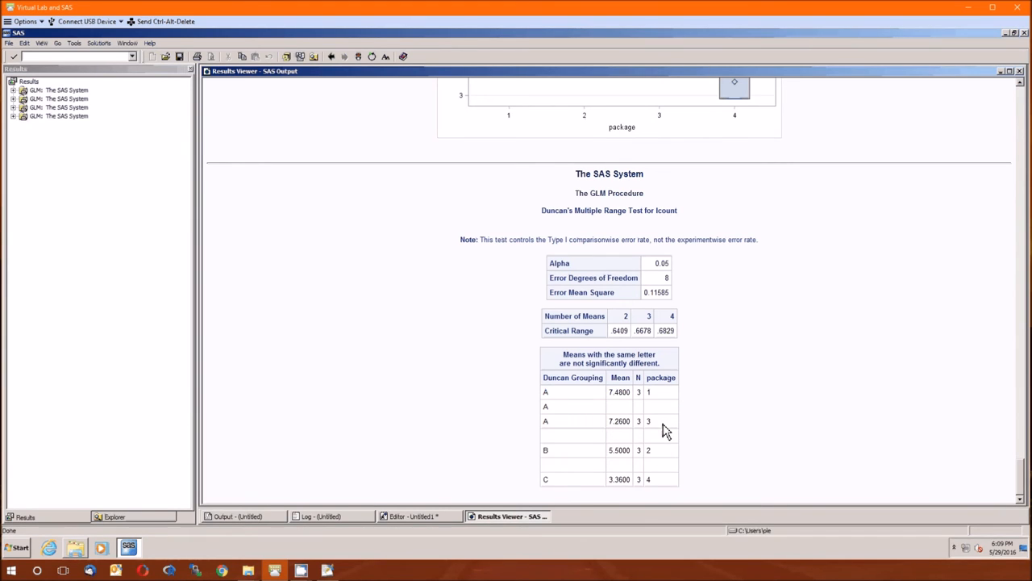
pyautogui.moveTo(668, 454)
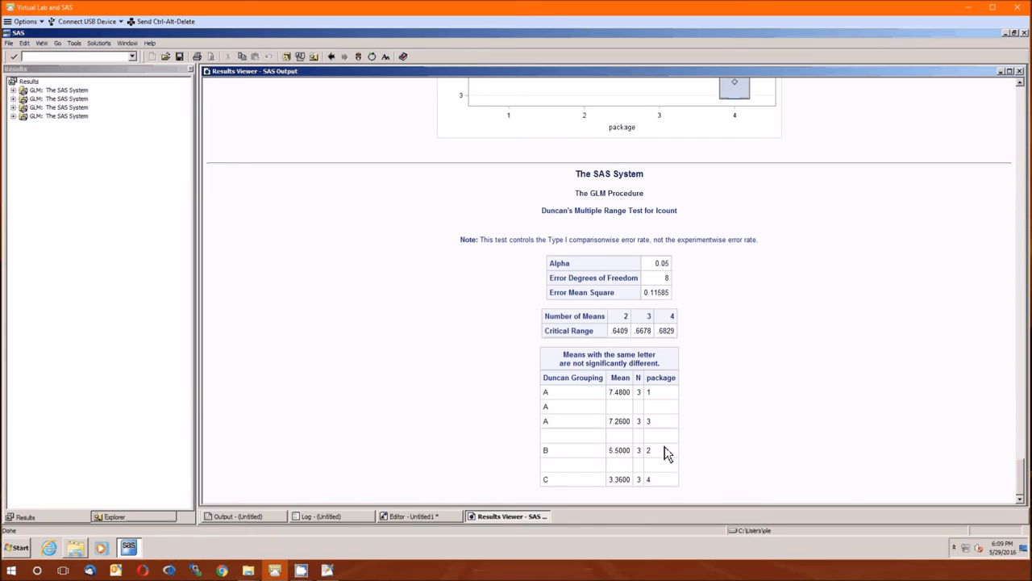
pyautogui.moveTo(665, 487)
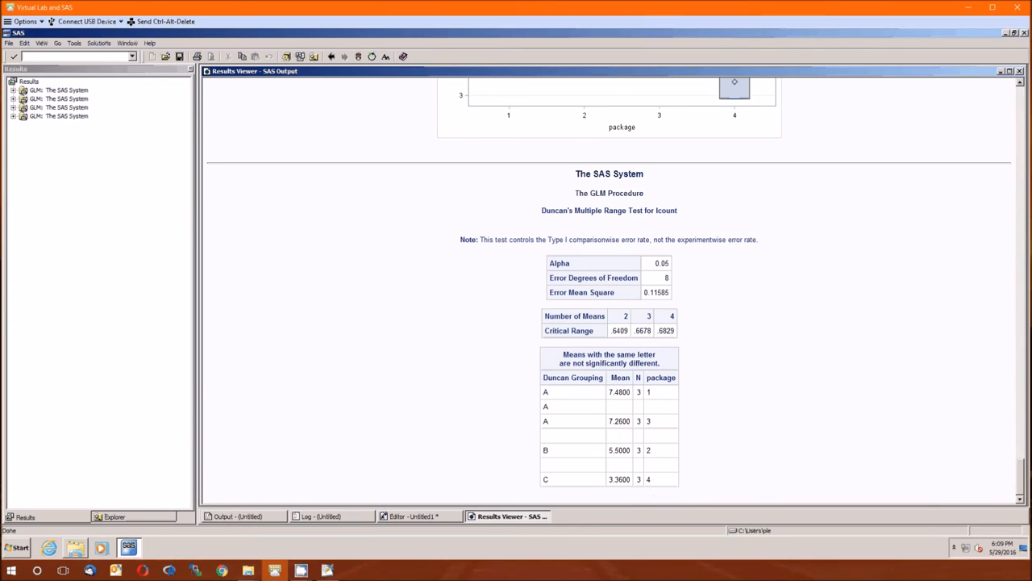
pyautogui.moveTo(555, 491)
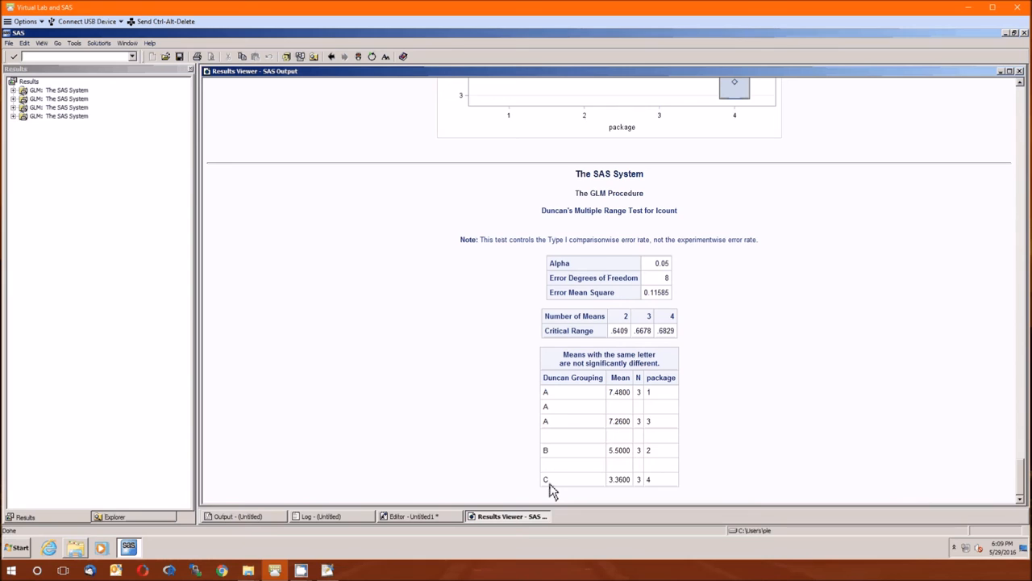
pyautogui.moveTo(662, 484)
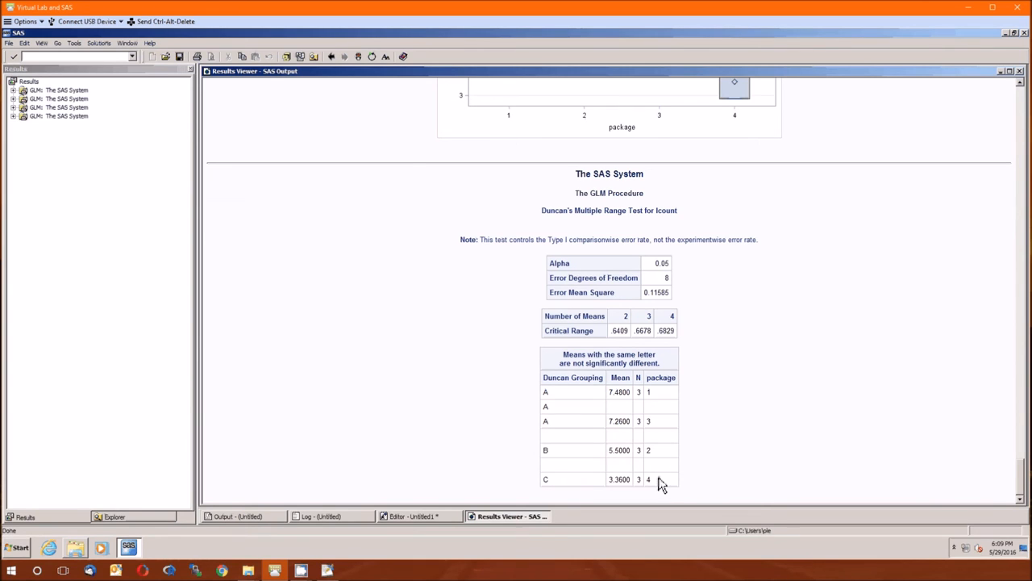
pyautogui.moveTo(622, 496)
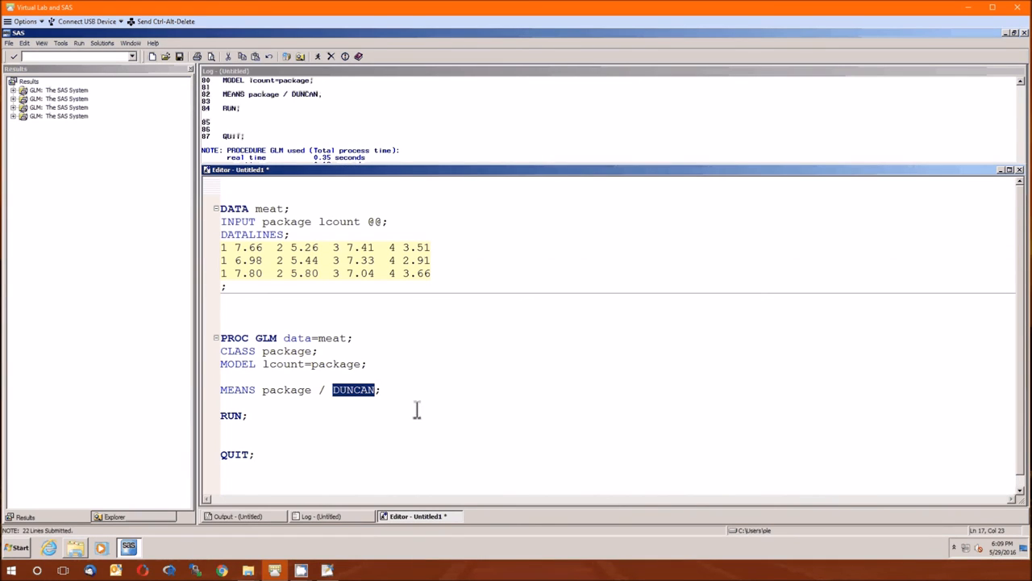
# - Overwrite the selected DUNCAN option with SCHEFFE in the MEANS statement
pyautogui.write('SCH')
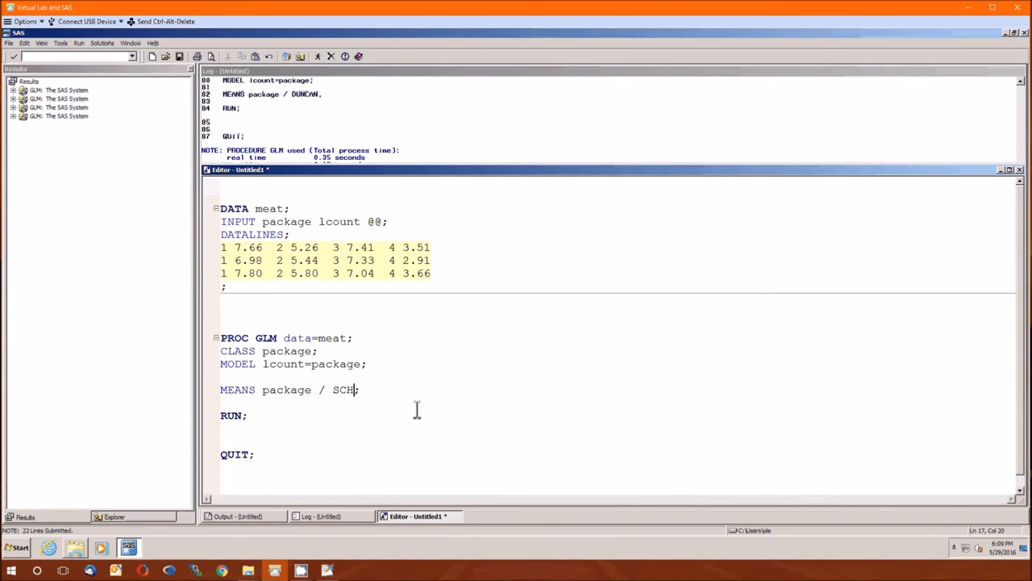
pyautogui.write('EF')
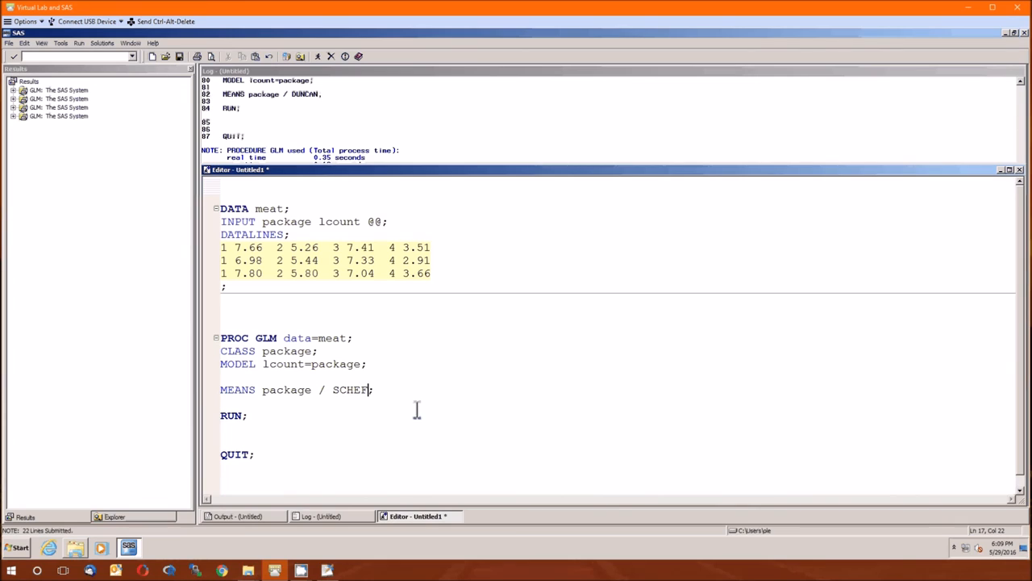
pyautogui.write('FE')
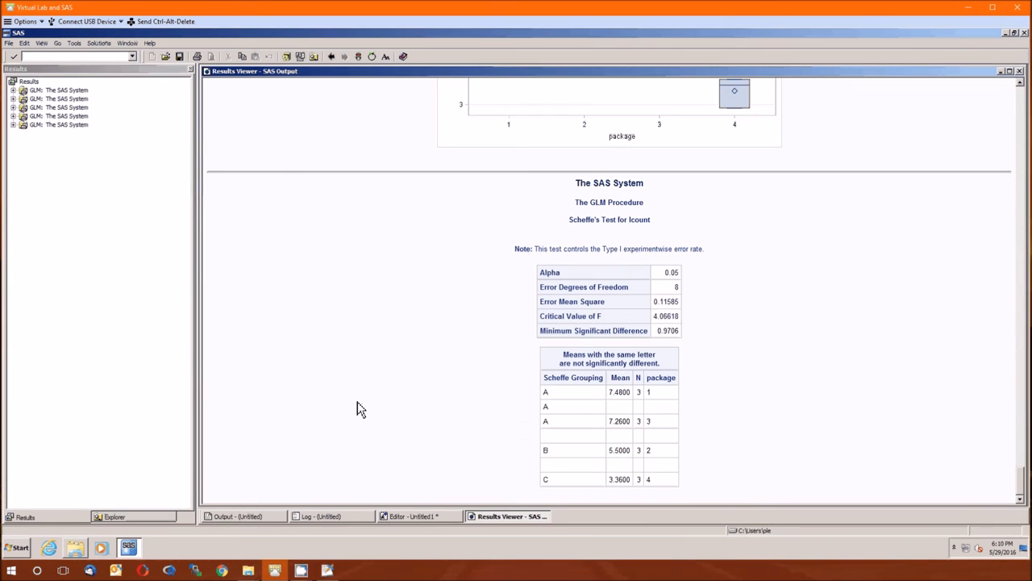
pyautogui.moveTo(355, 403)
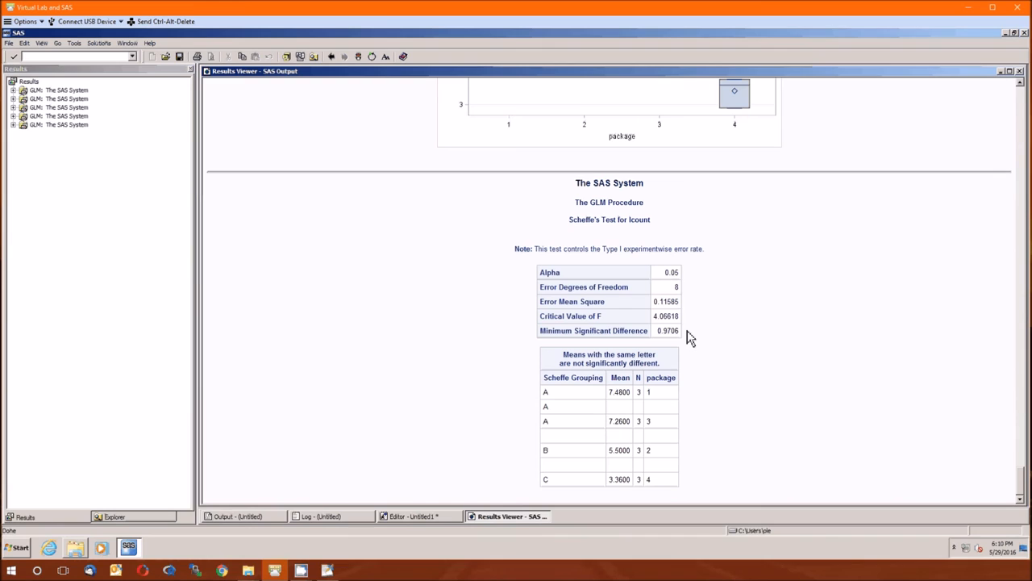
pyautogui.moveTo(687, 349)
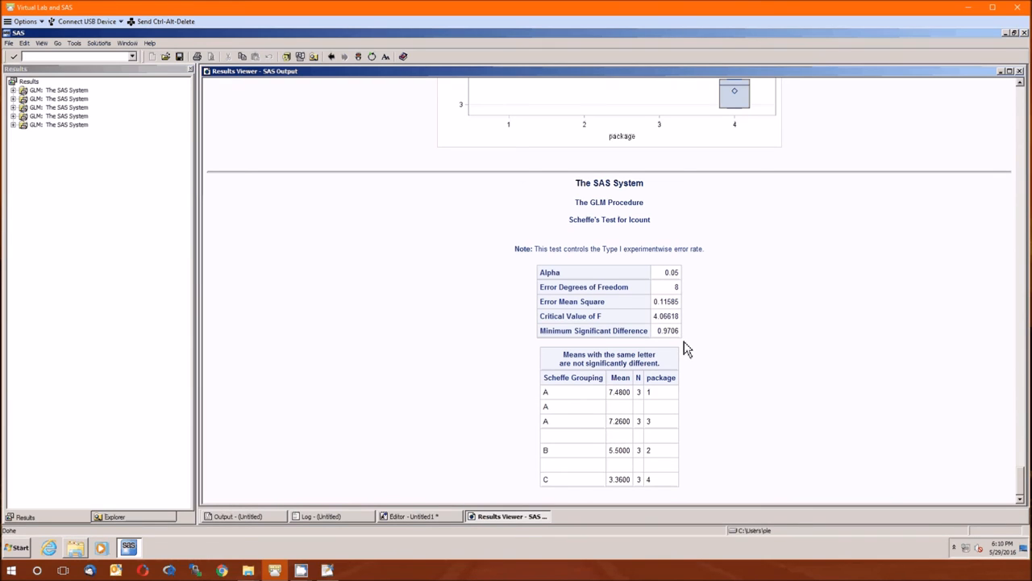
pyautogui.moveTo(685, 342)
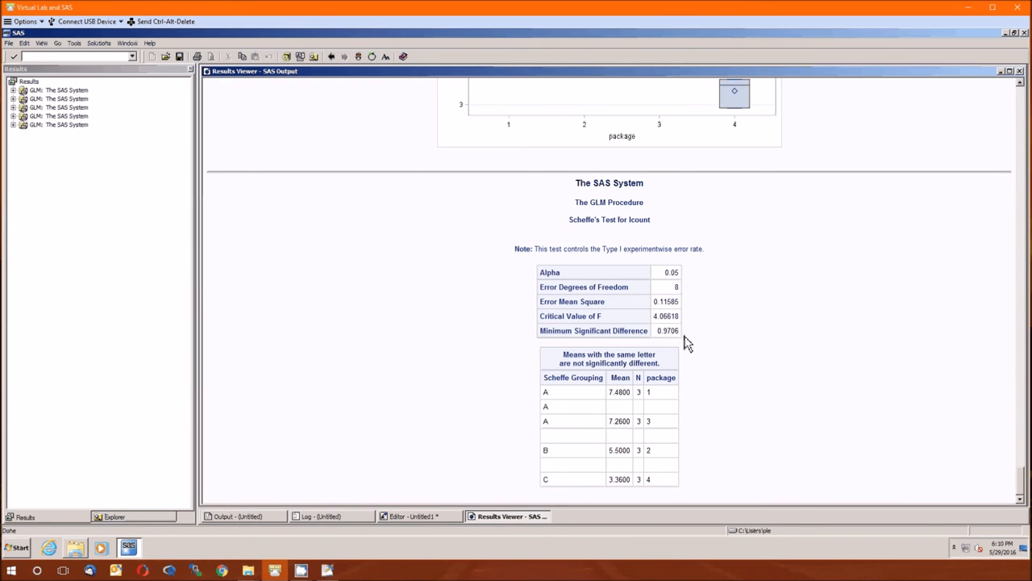
pyautogui.moveTo(694, 416)
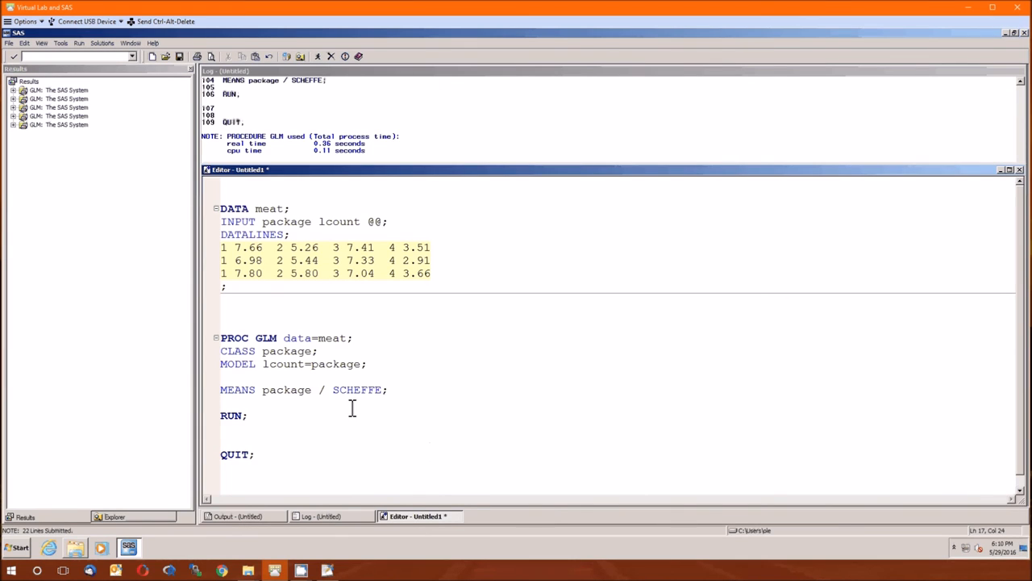
# - Replace SCHEFFE with BON in the MEANS statement for Bonferroni comparisons
pyautogui.doubleClick(357, 389)
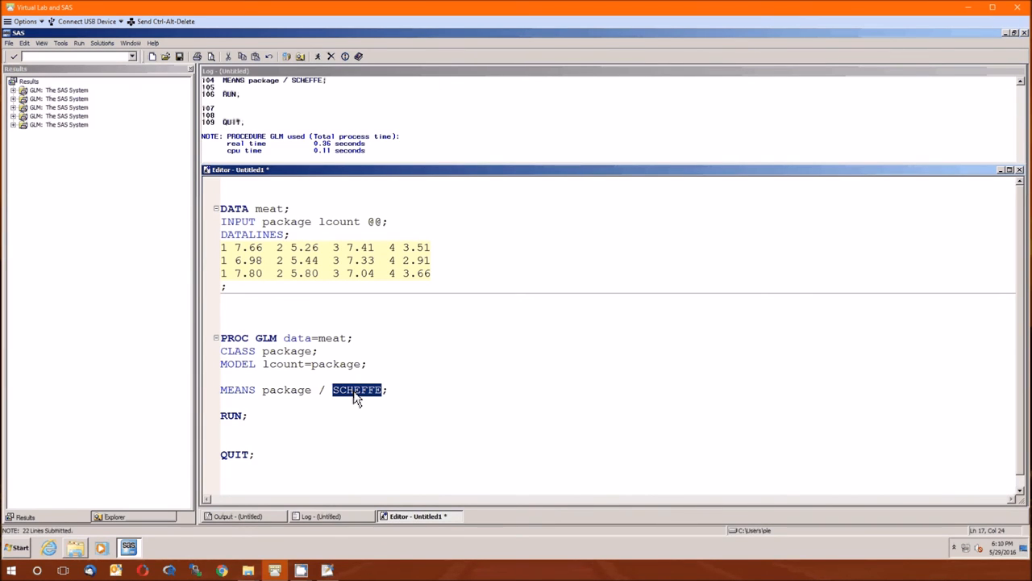
pyautogui.write('BON')
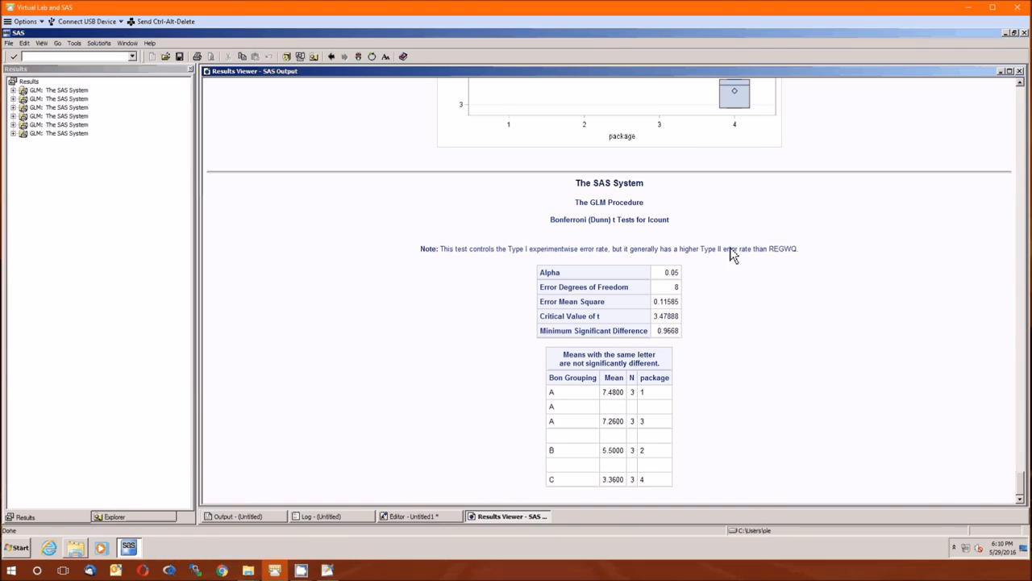
pyautogui.moveTo(718, 465)
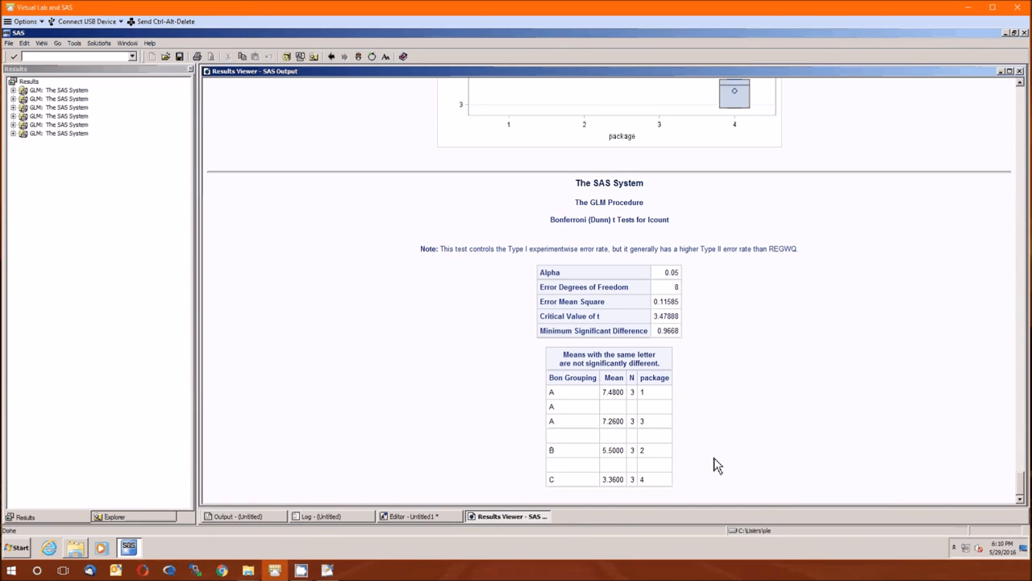
pyautogui.moveTo(713, 428)
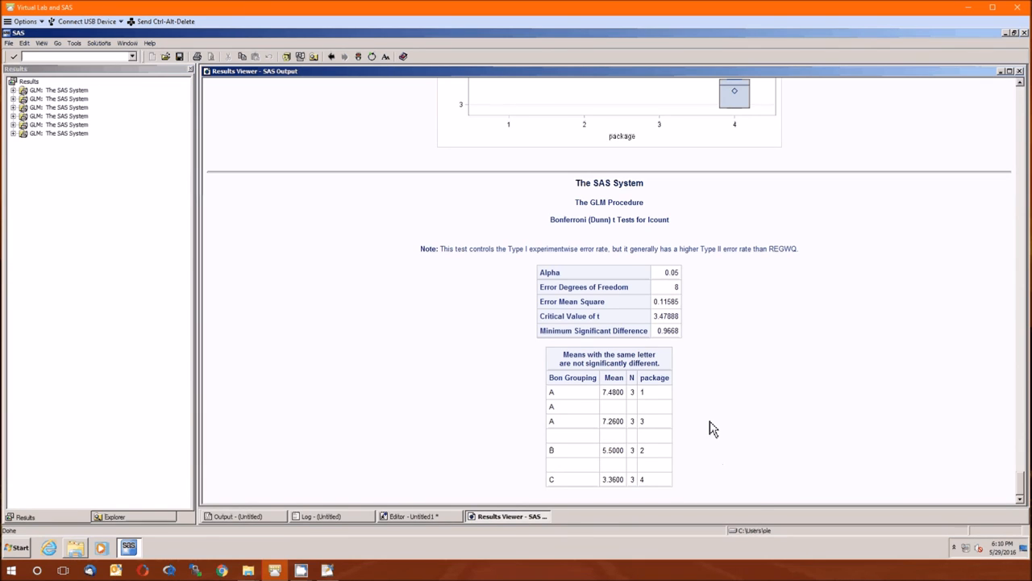
pyautogui.moveTo(540, 476)
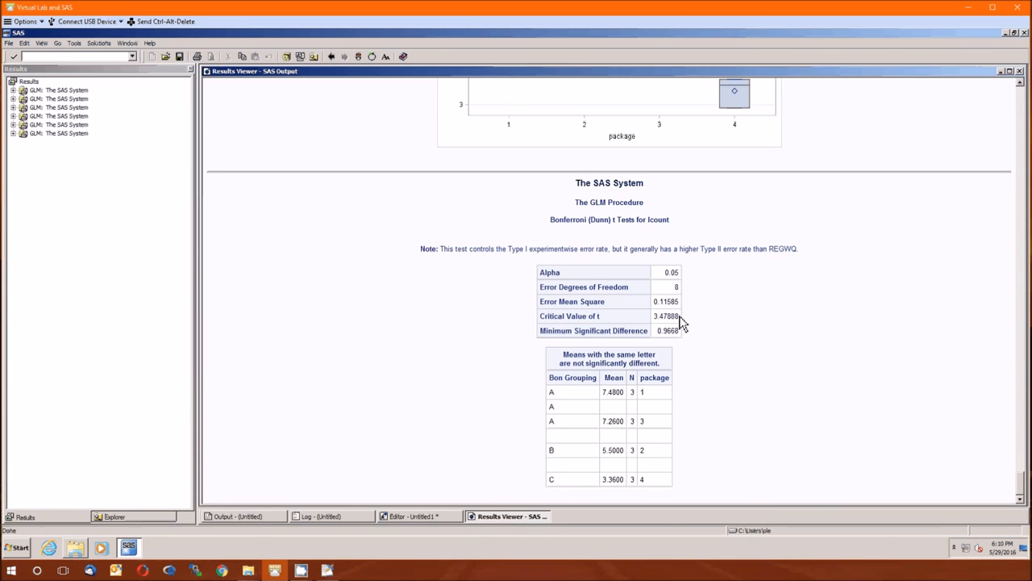
pyautogui.moveTo(684, 281)
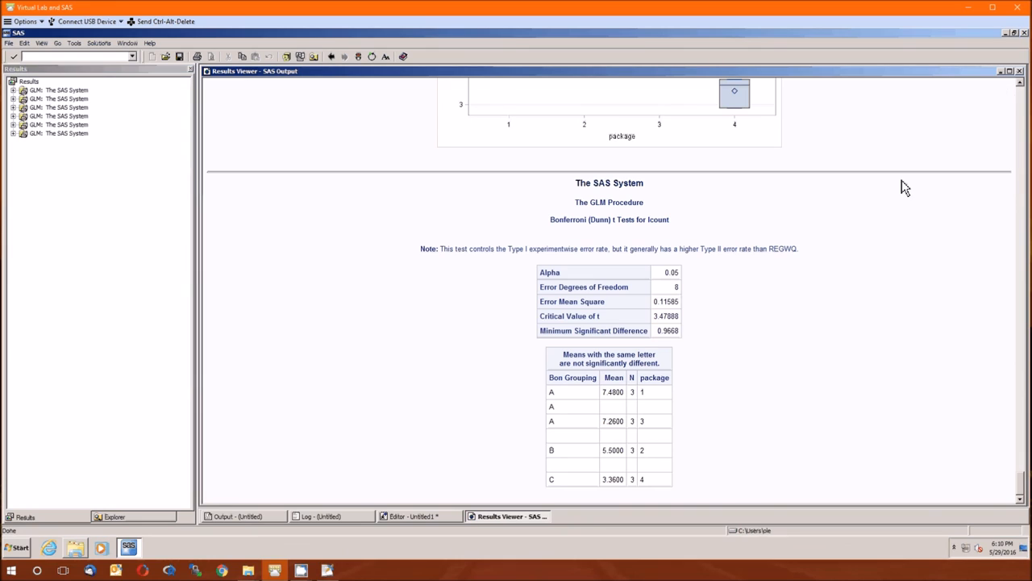
pyautogui.moveTo(691, 284)
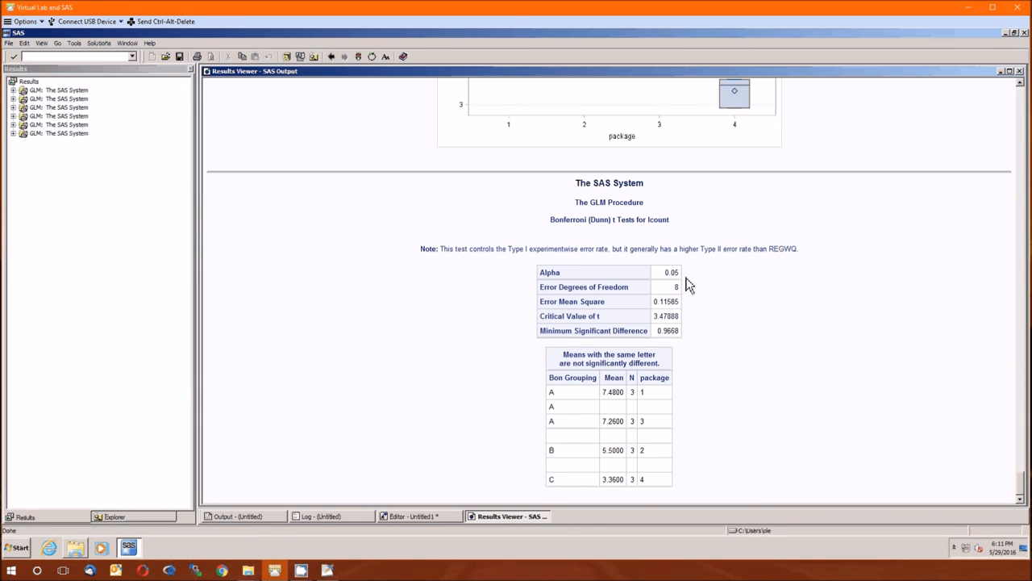
pyautogui.moveTo(704, 341)
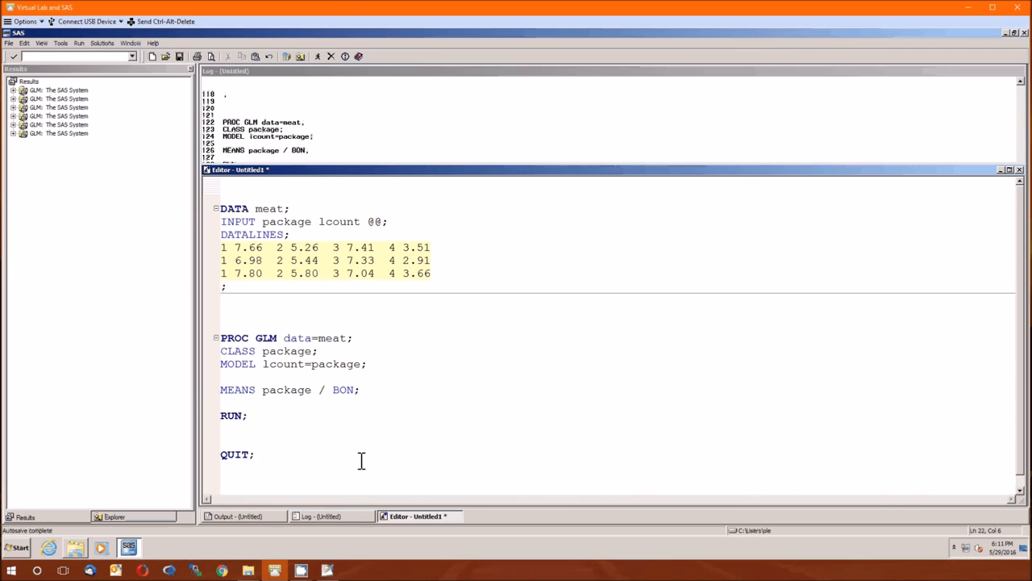
# - Place the insertion point after the QUIT; statement at the end of the code
pyautogui.click(255, 455)
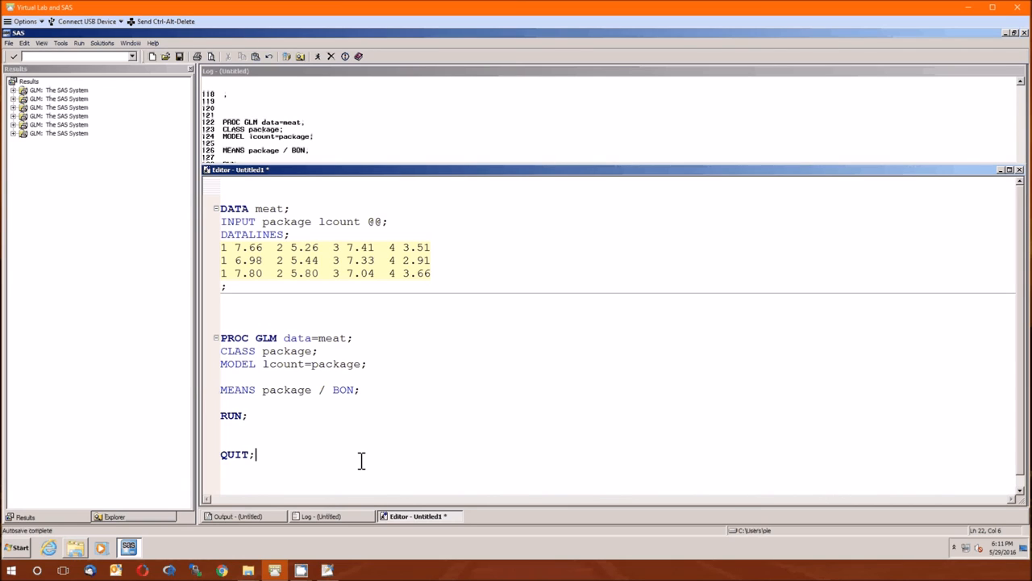